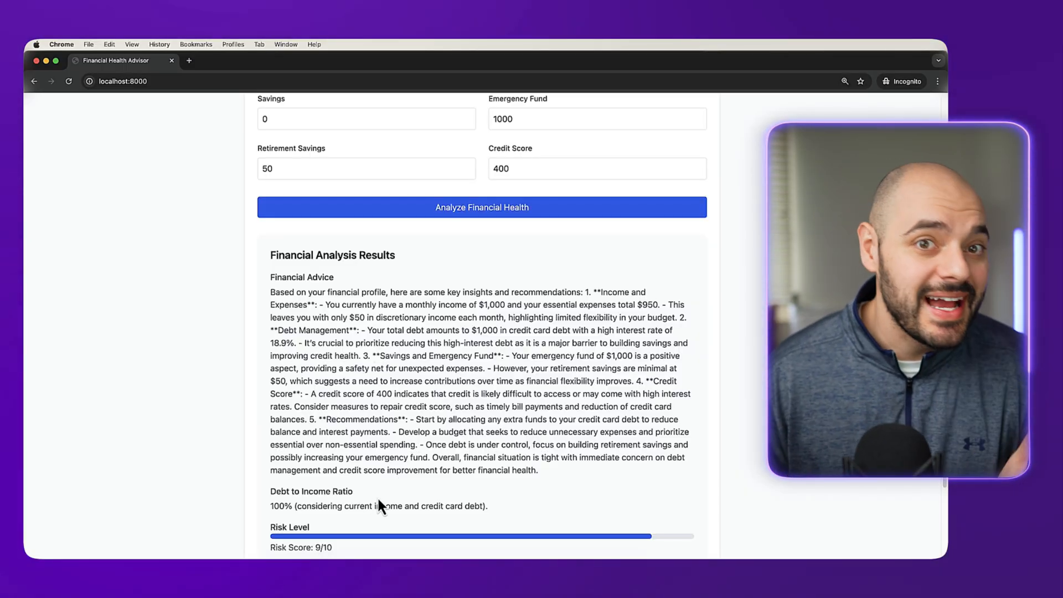
Preview main.py, model.py and controller.py in the Explorer, ending back on main.py
scroll(up, 3)
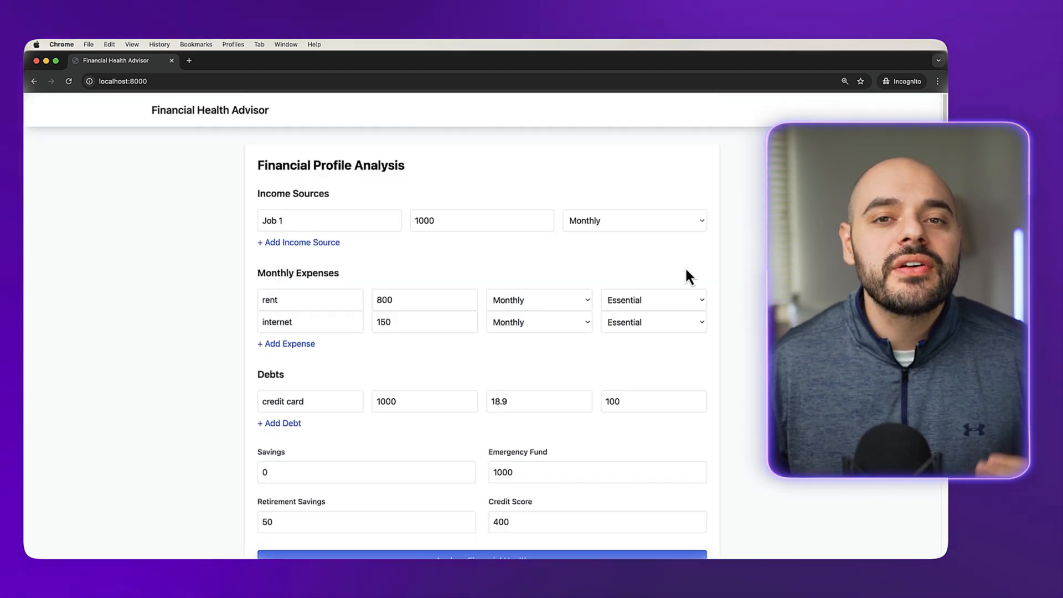
mouse_move(636, 314)
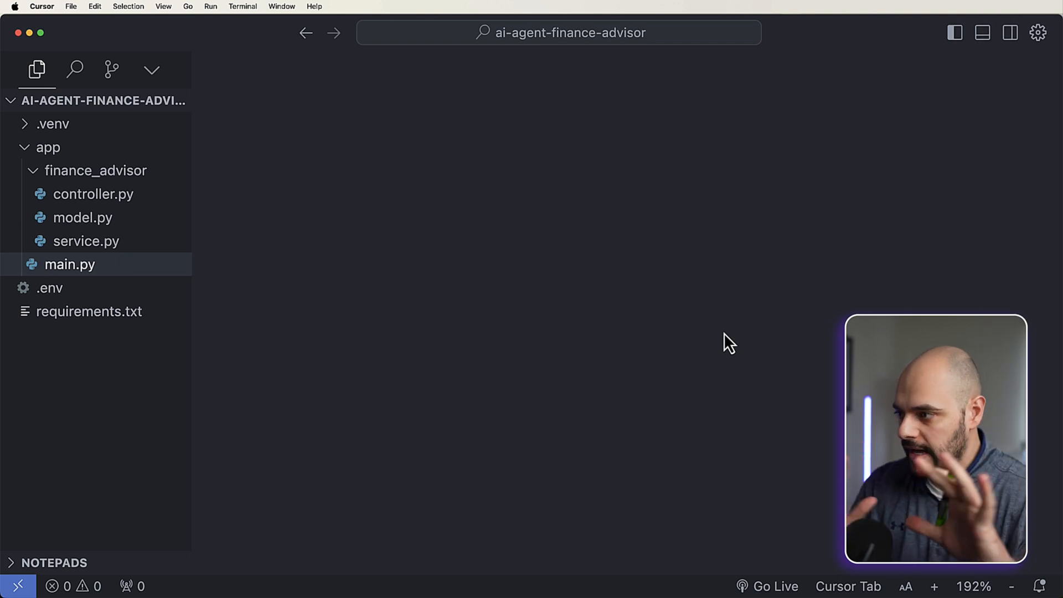
click(69, 263)
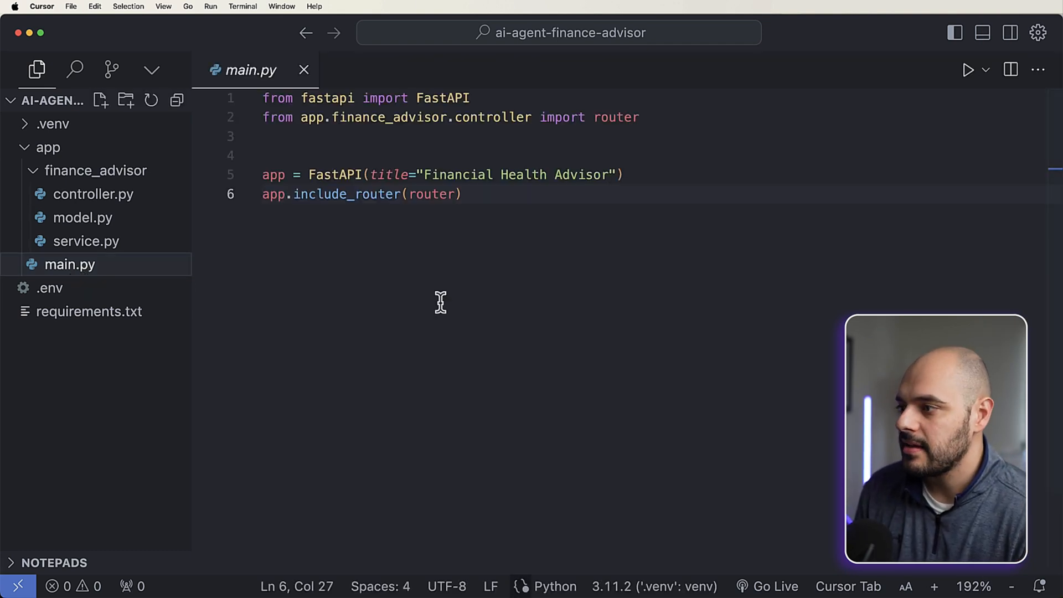
key(cmd+a)
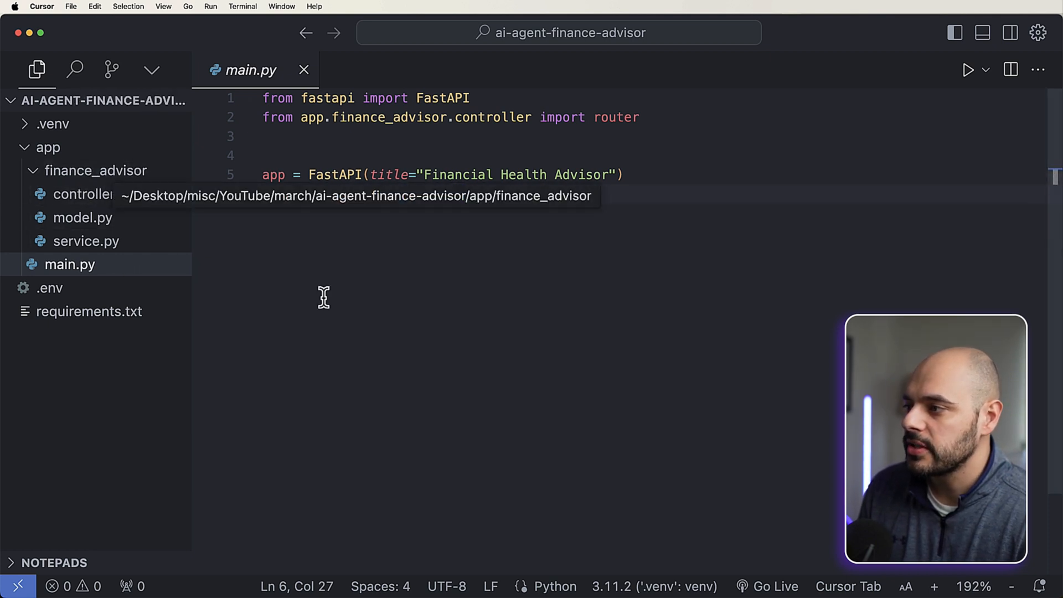
click(83, 218)
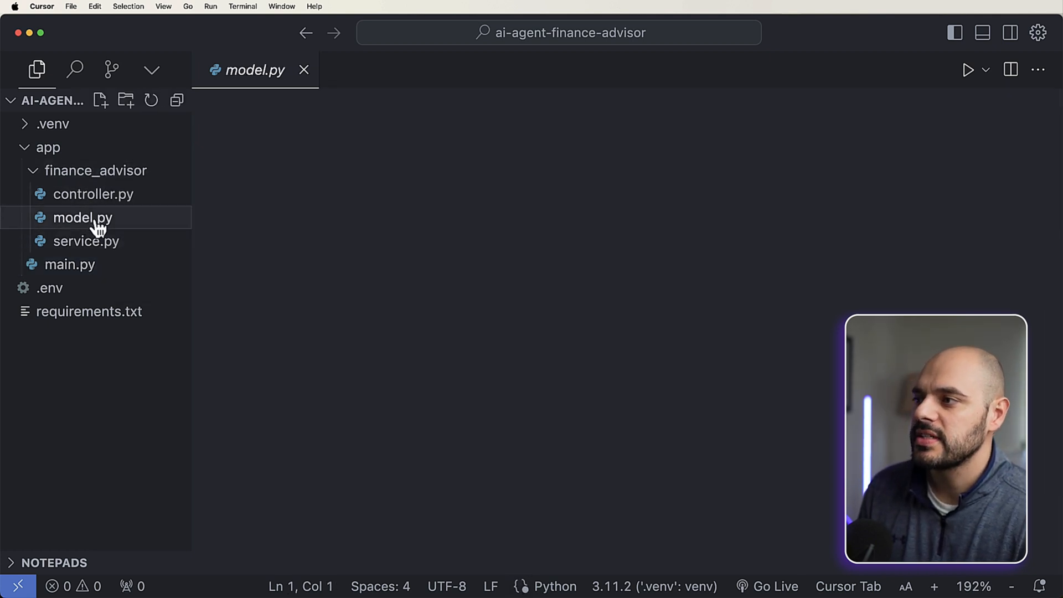
click(94, 193)
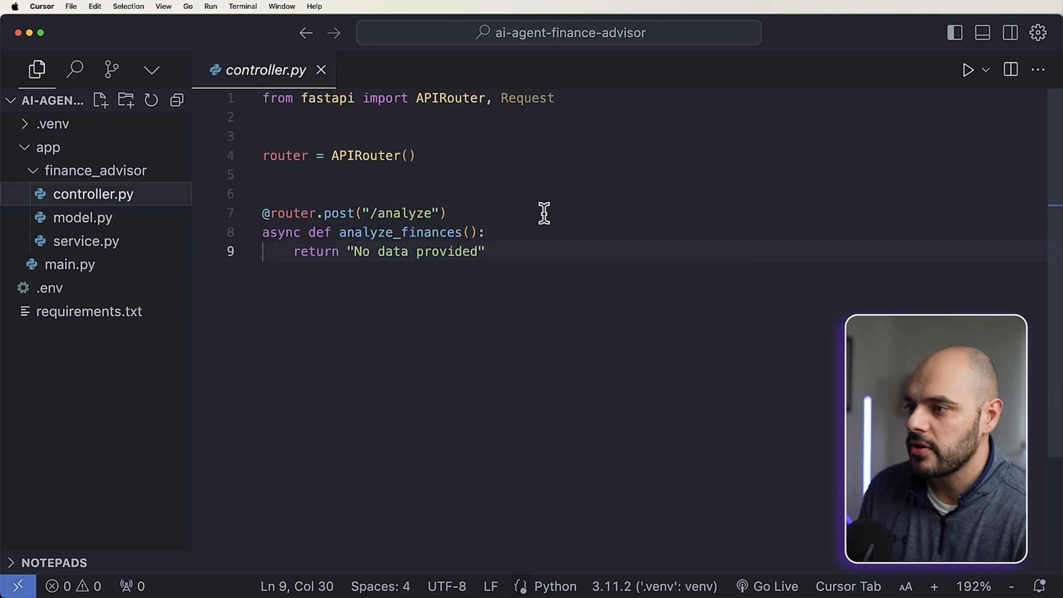
mouse_move(413, 232)
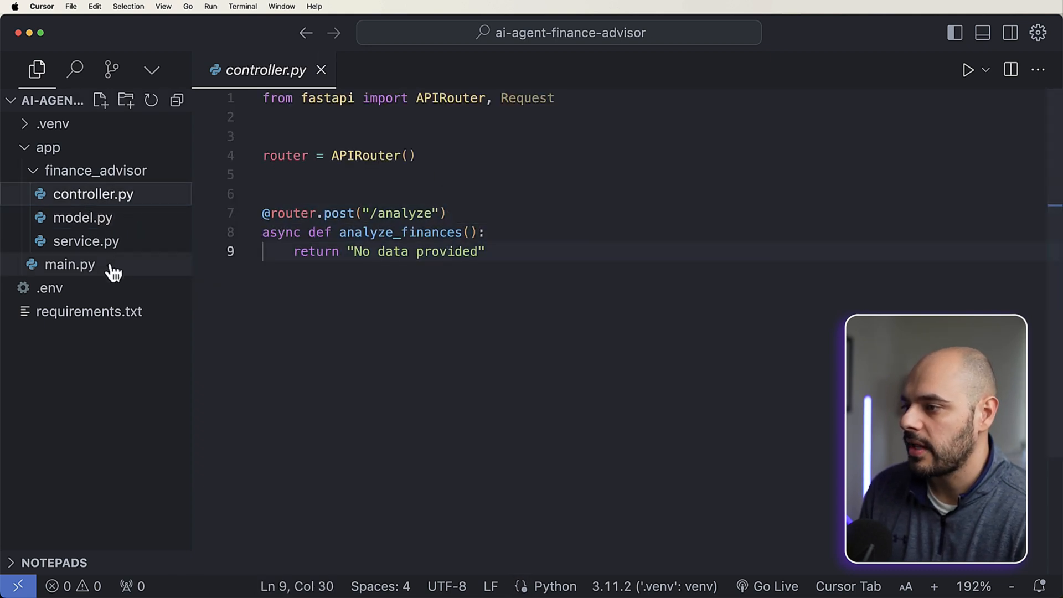
click(69, 265)
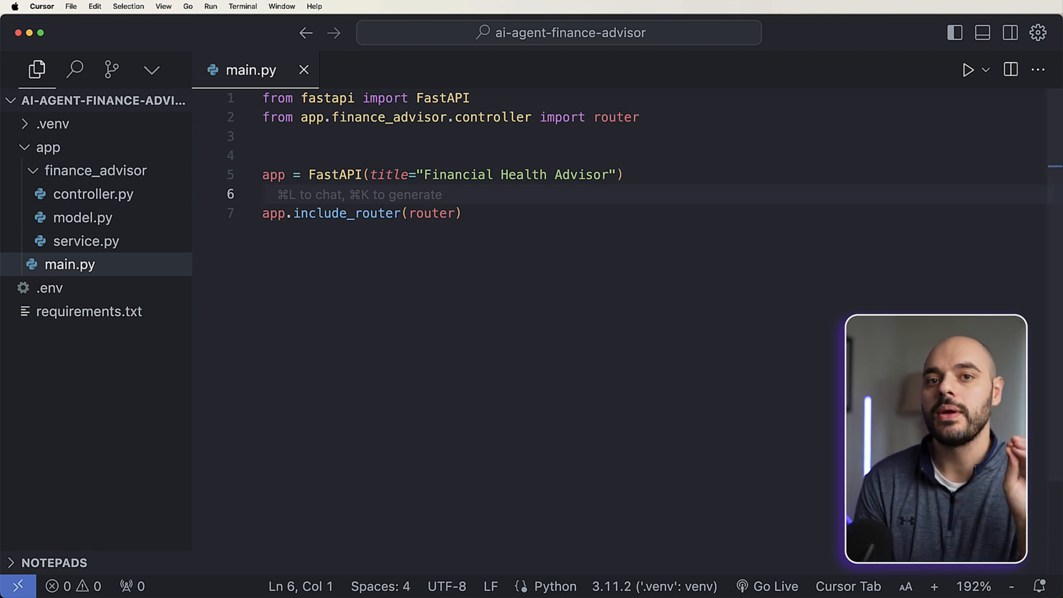
Scroll through model.py's Income, Expense, Debt, FinancialProfile and FinancialReportResult classes, highlighting monthly_income
click(84, 218)
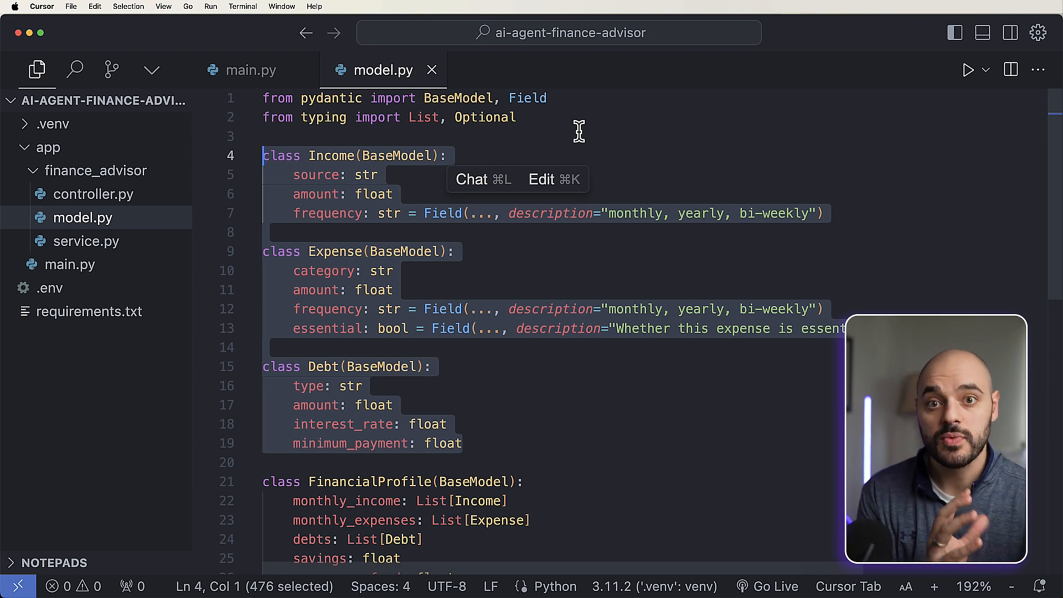
scroll(down, 3)
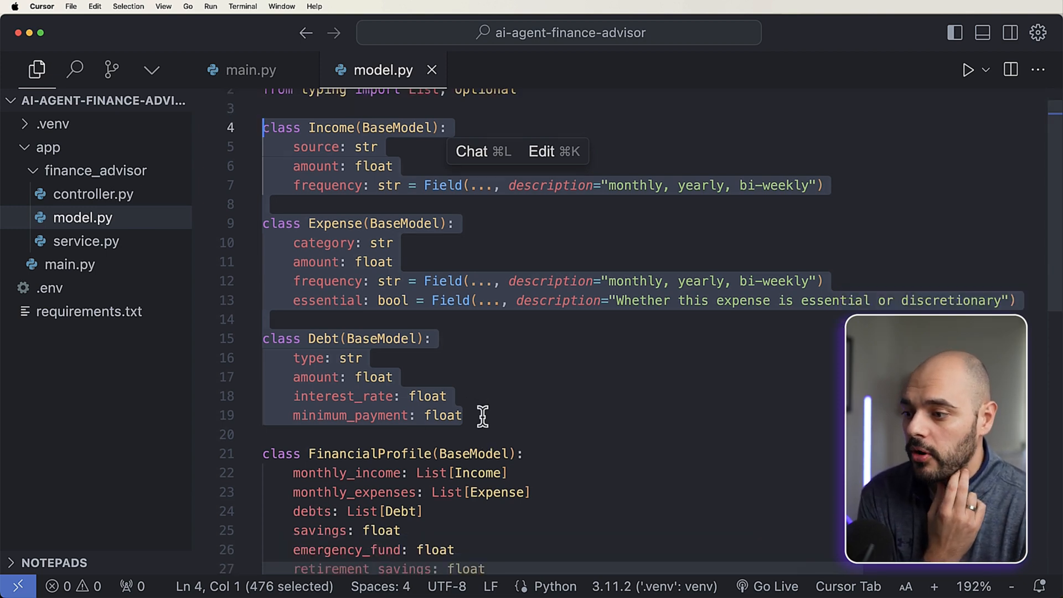
scroll(down, 3)
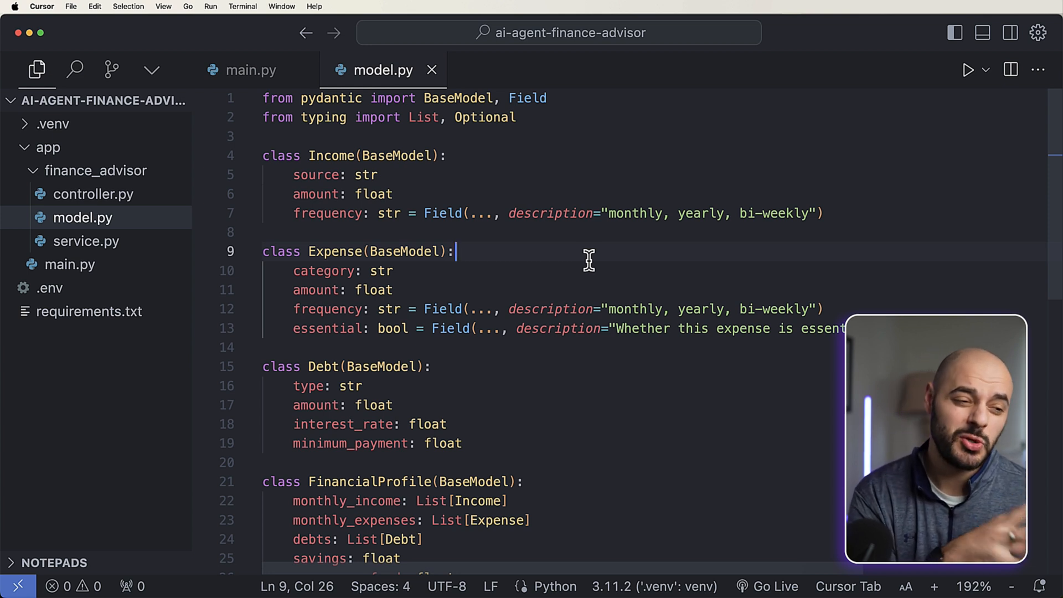
mouse_move(342, 425)
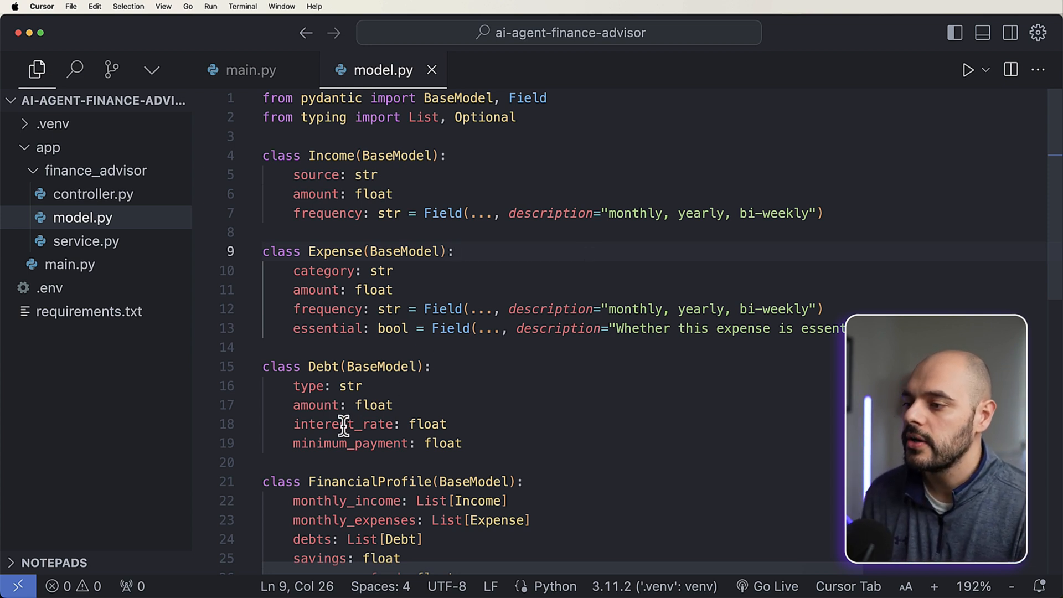
mouse_move(371, 453)
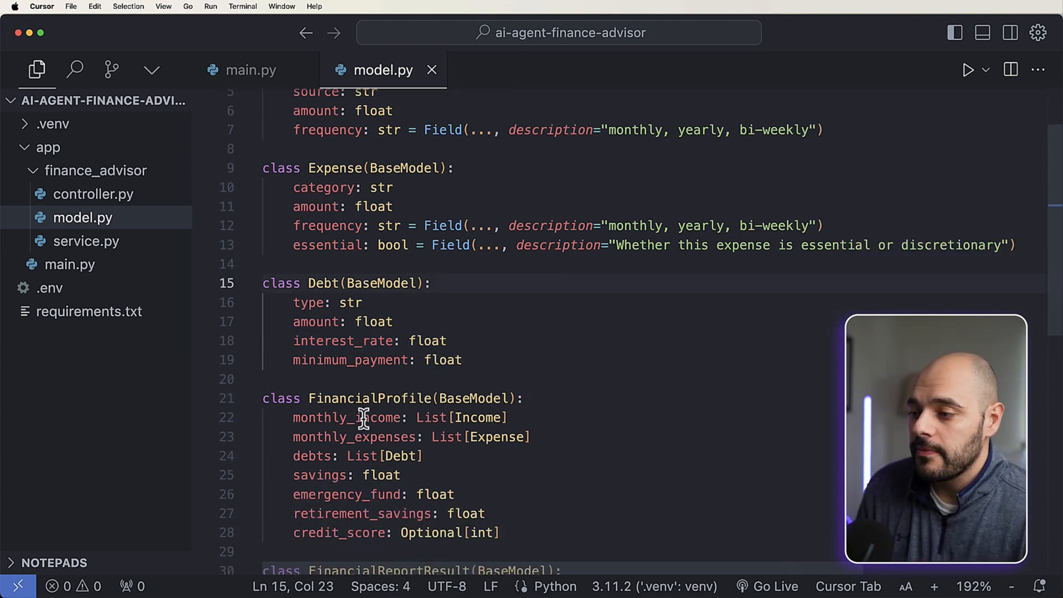
double_click(476, 417)
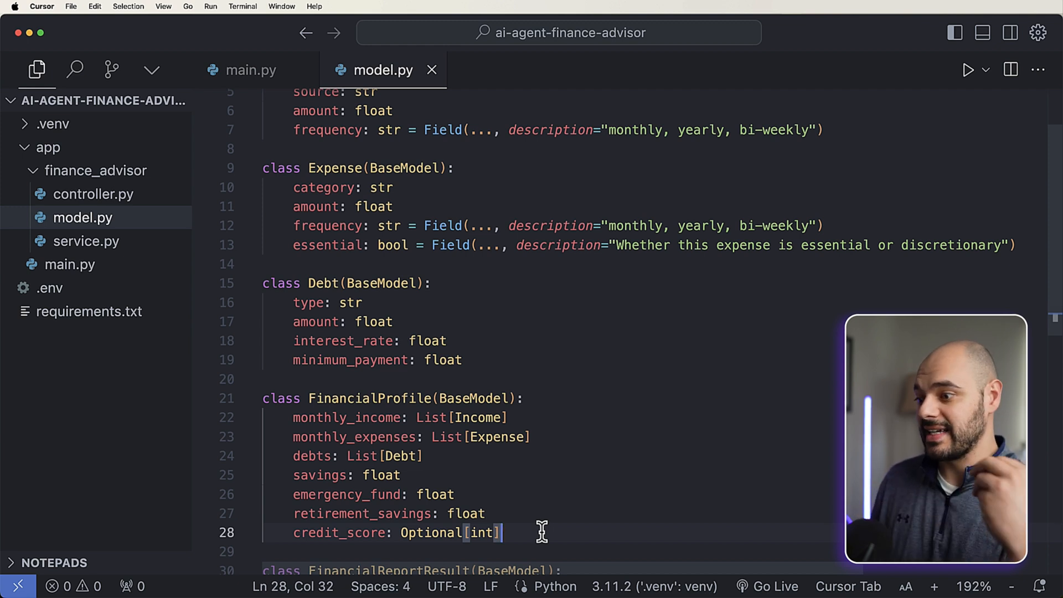
scroll(down, 3)
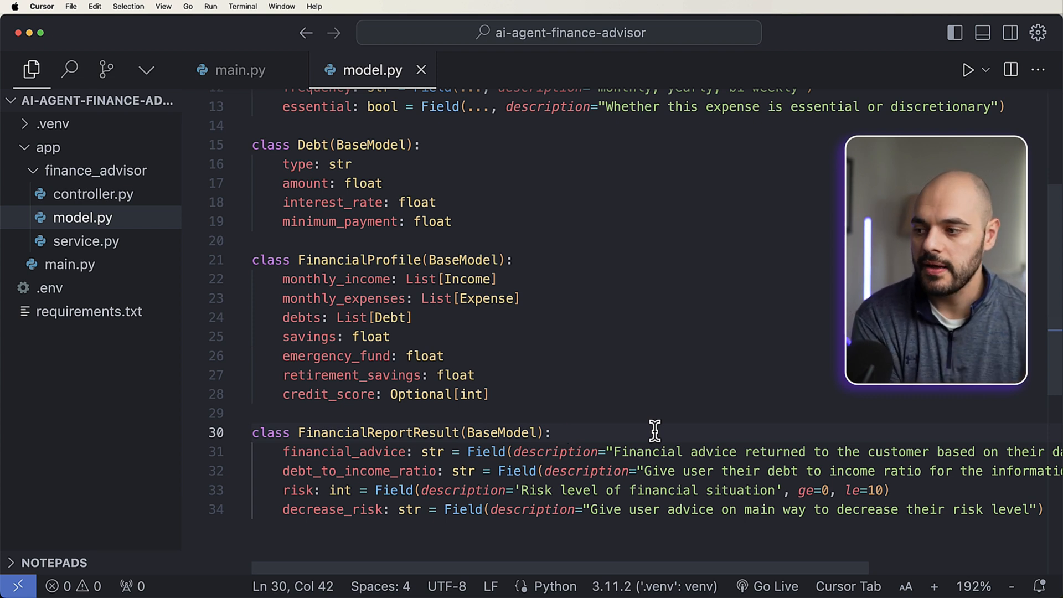
click(567, 433)
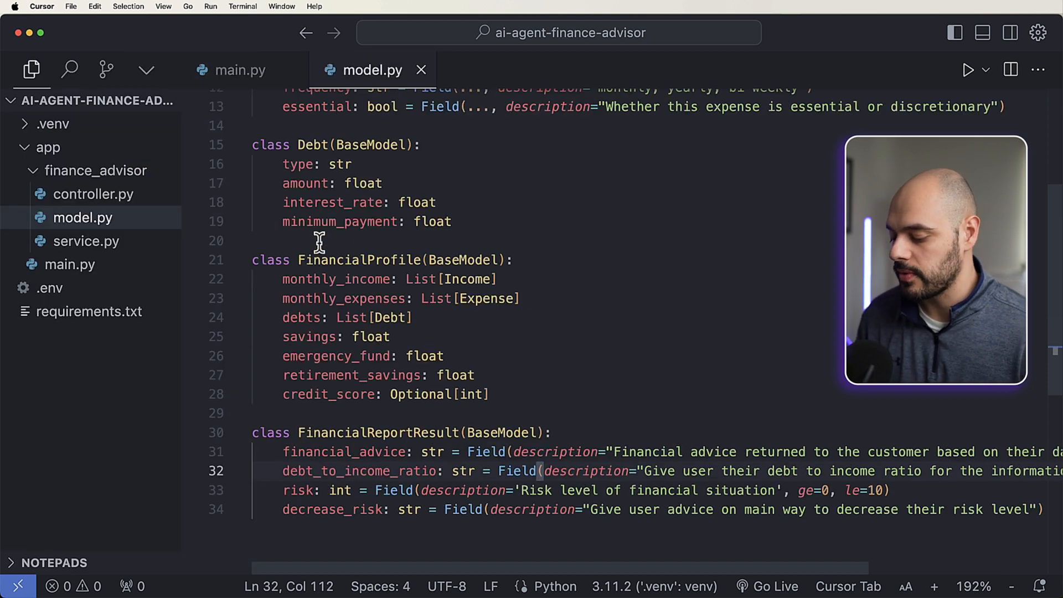
mouse_move(93, 194)
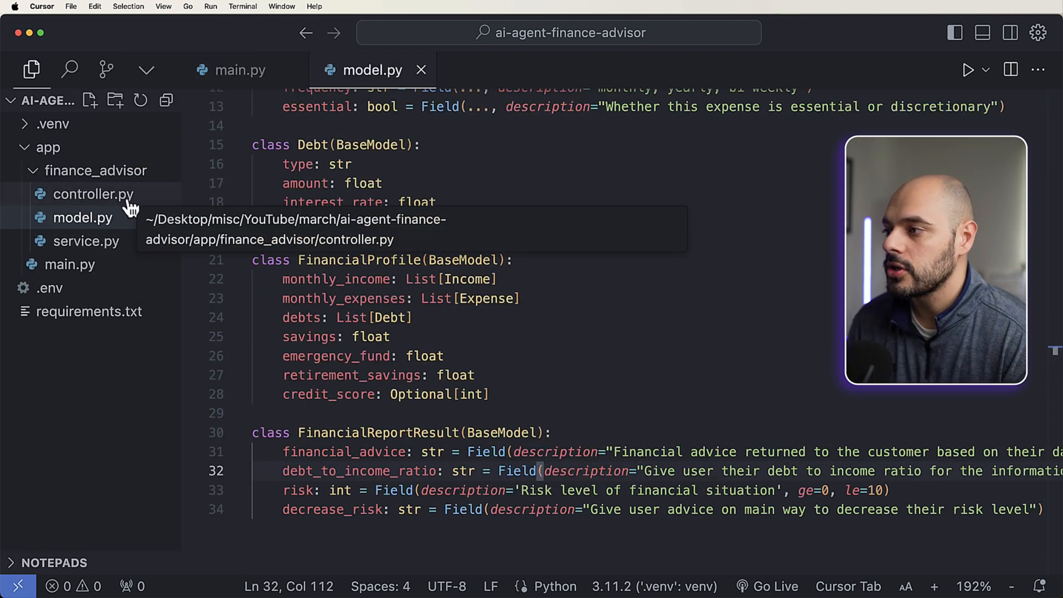
Import FinancialProfile and analyze_profile in controller.py and have /analyze return analyze_profile
click(93, 193)
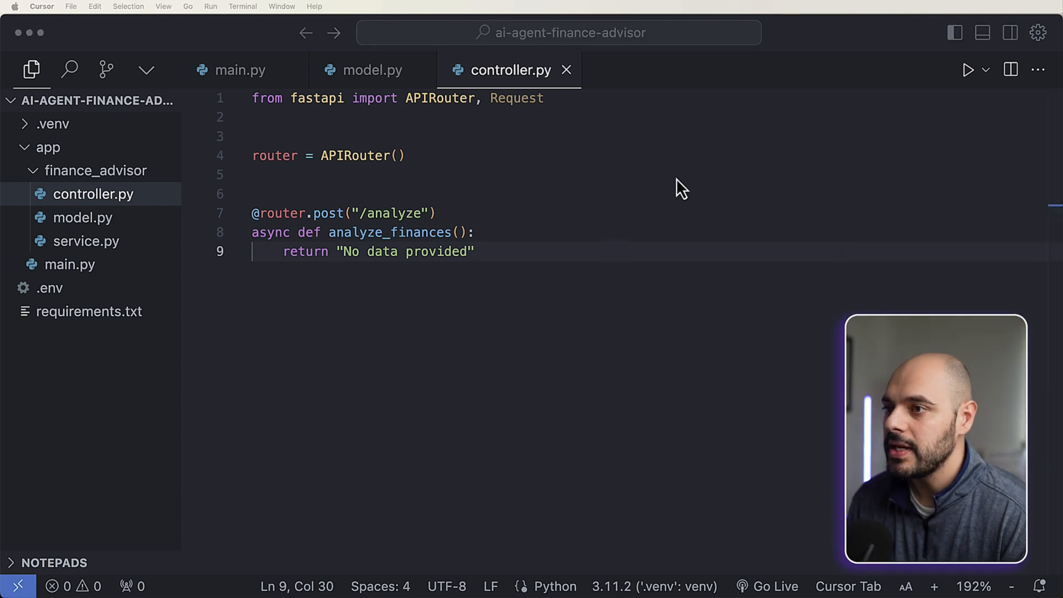
text(from app.finance_advisor.models import FinancialProfile)
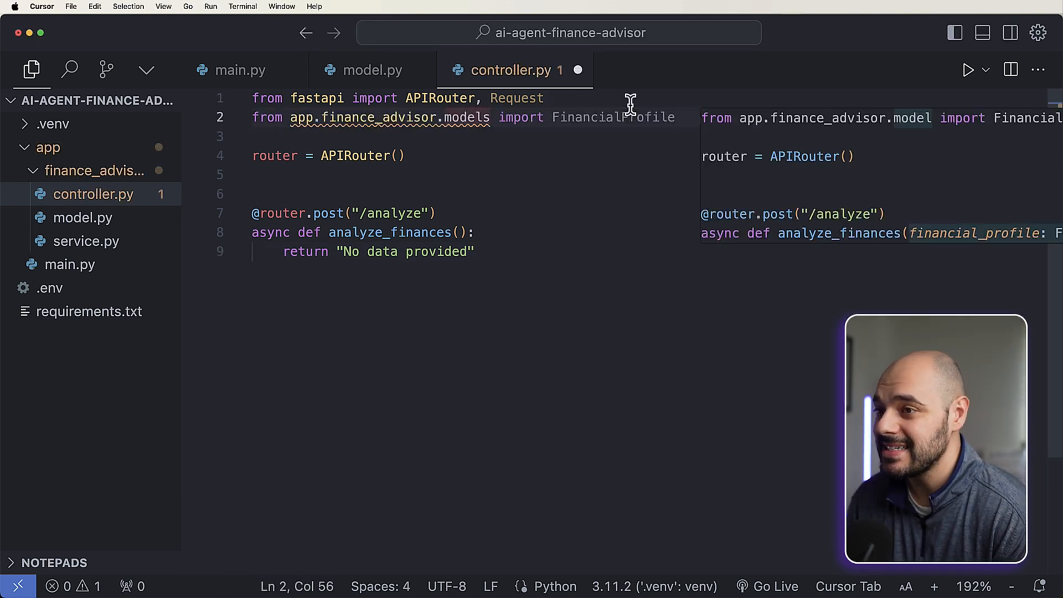
double_click(464, 117)
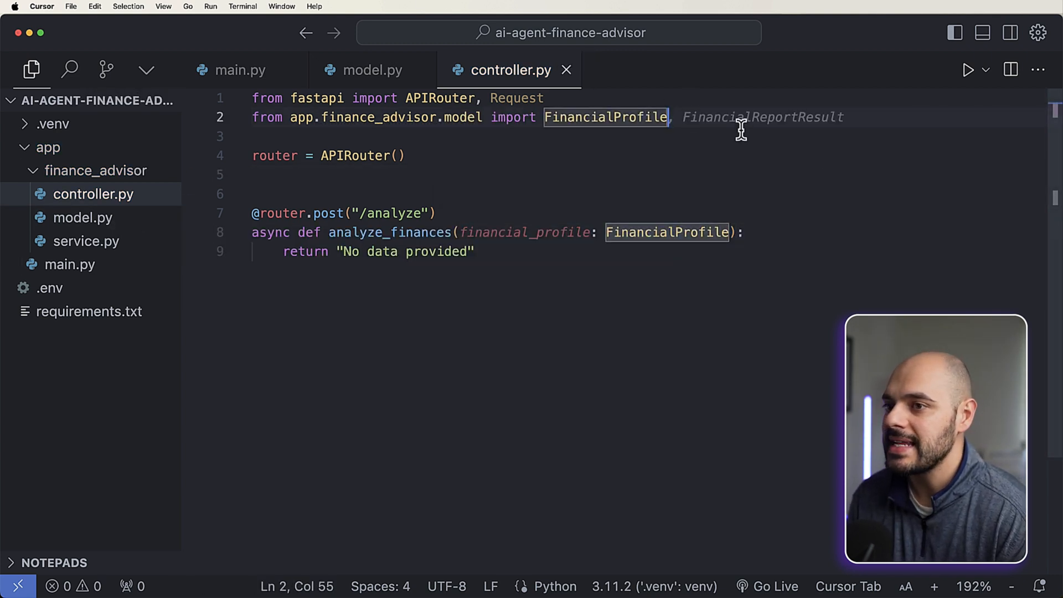
text(from pydantic_ai import generate_text)
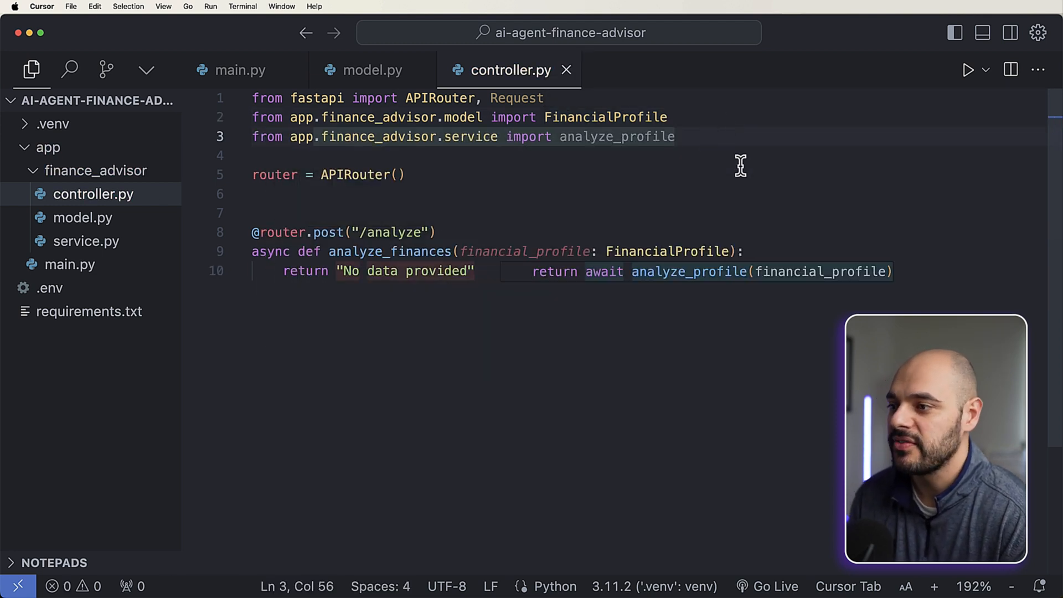
text(s)
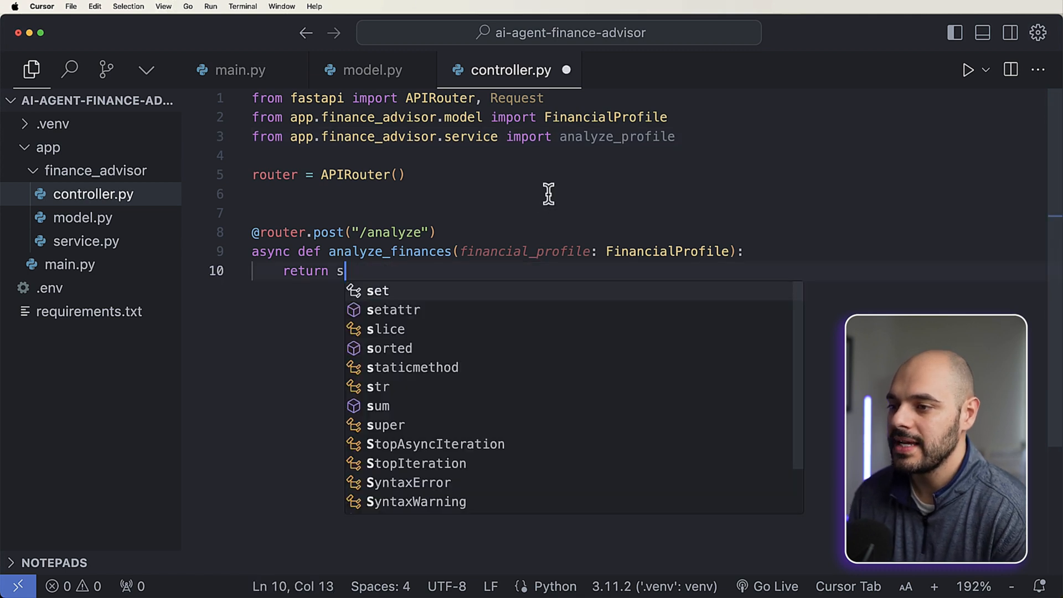
text(er)
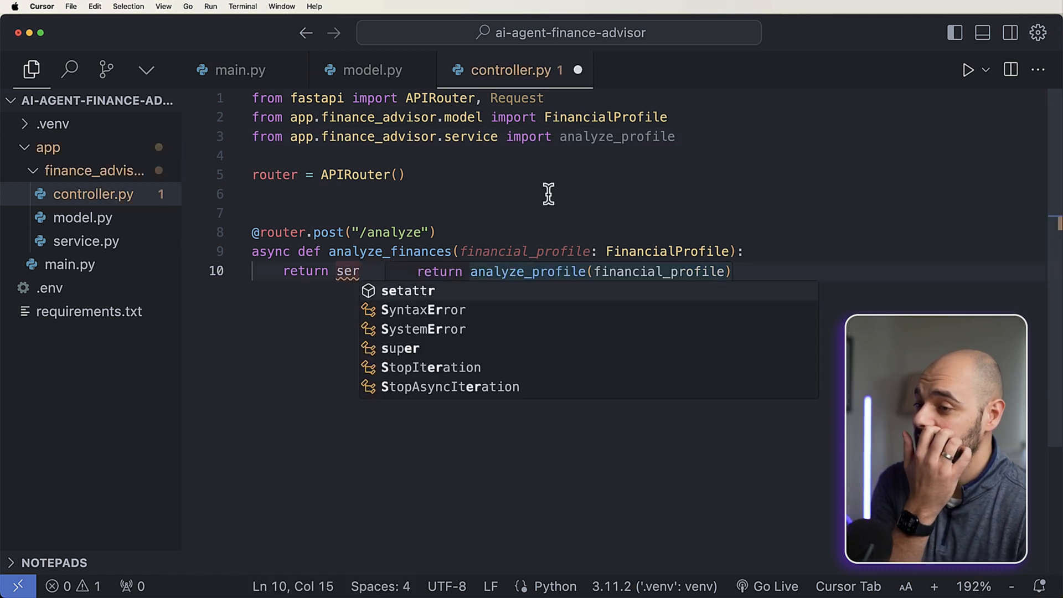
key(Tab)
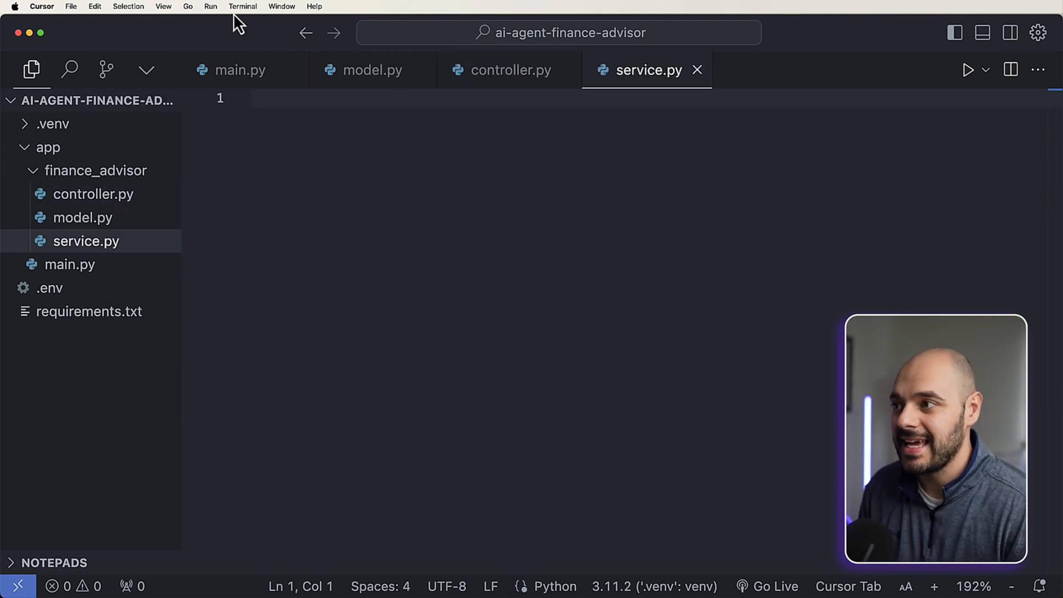
mouse_move(568, 211)
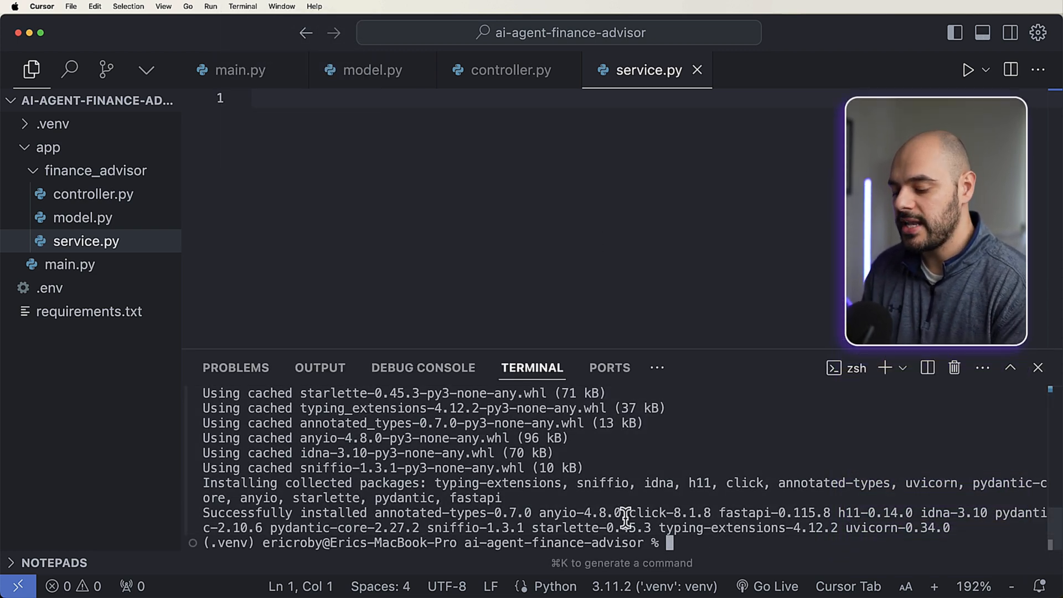
Add pydantic_ai Agent/RunContext and model-module imports to service.py, fixing 'models' to 'model'
text(pip install py)
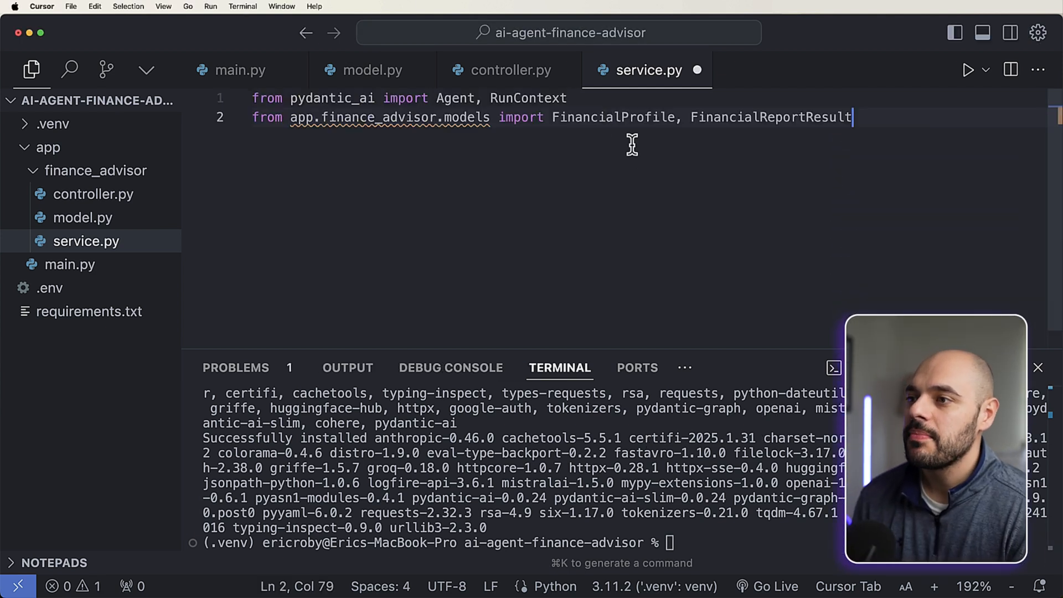
double_click(465, 118)
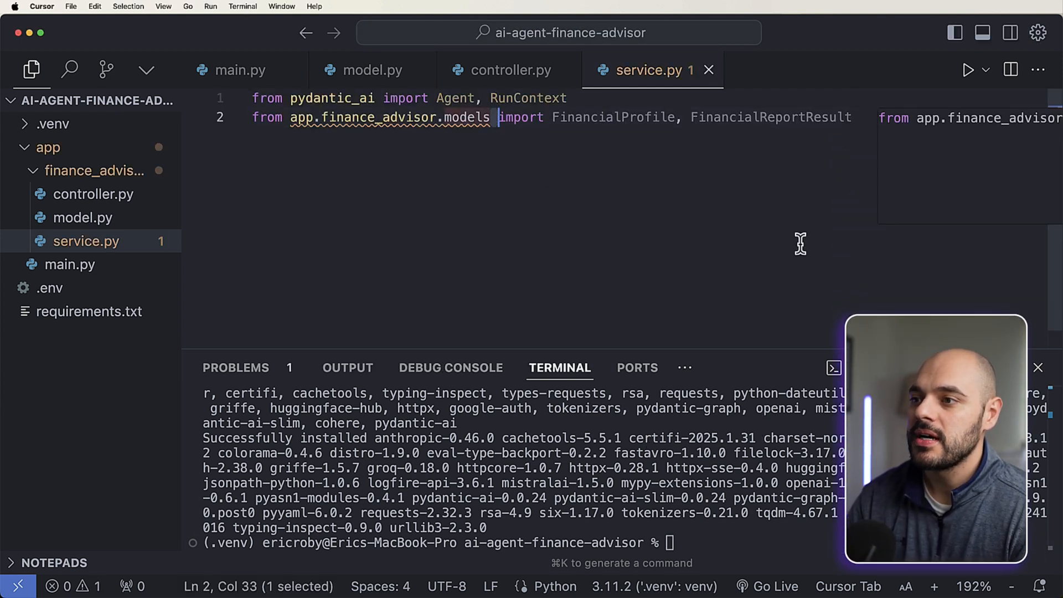
key(Backspace)
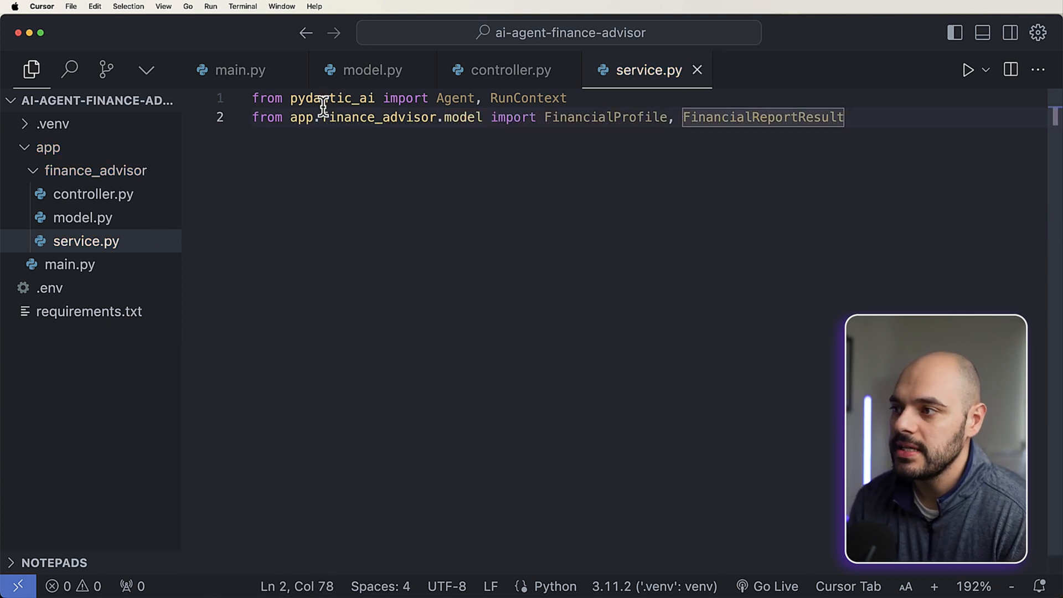
double_click(455, 99)
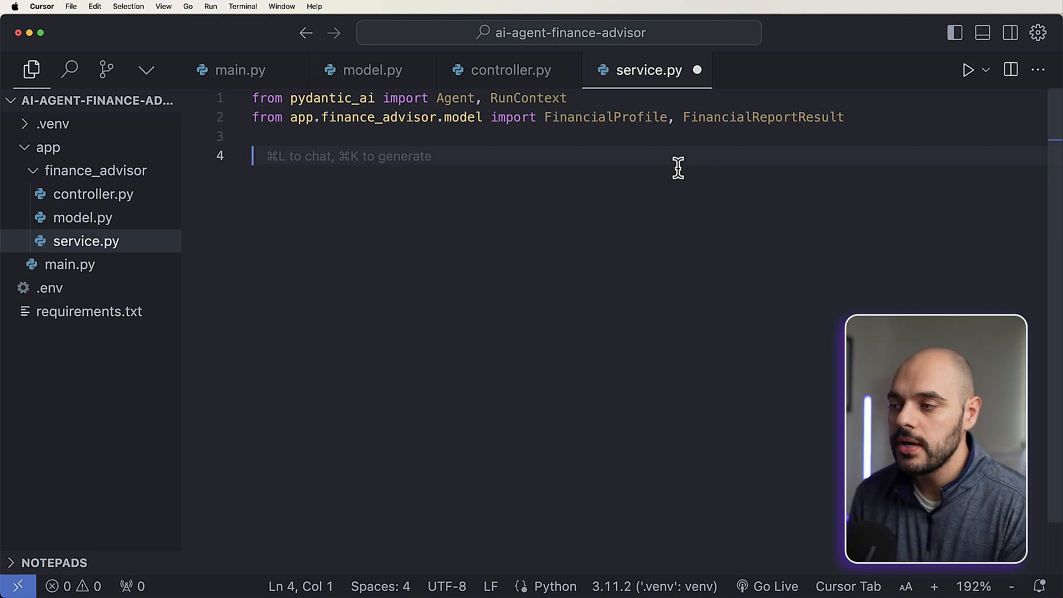
mouse_move(485, 216)
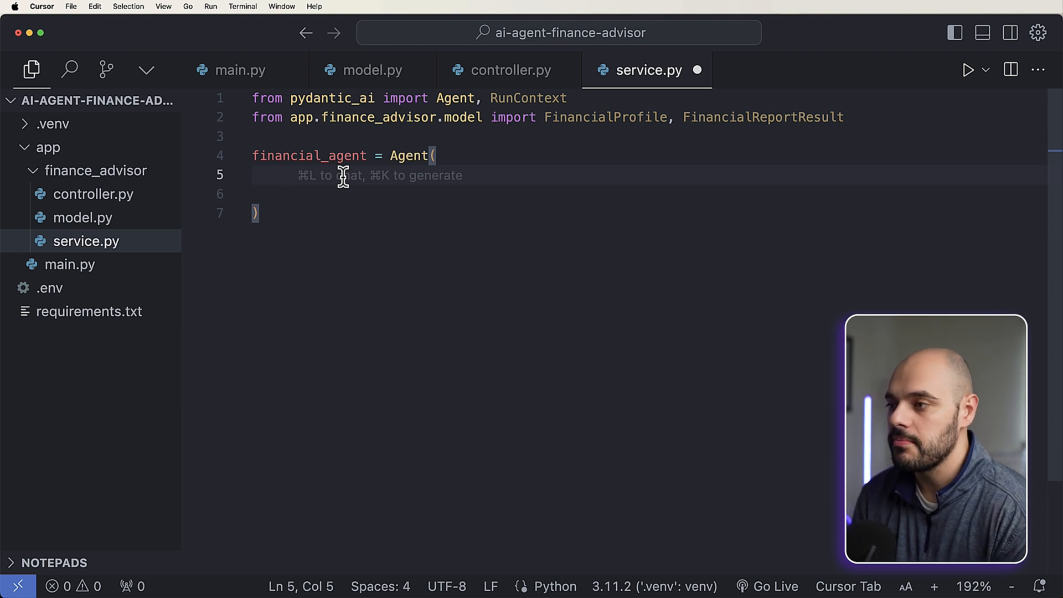
Define financial_agent as Agent('gpt-4o-mini') with deps_type FinancialProfile and result_type FinancialReportResult
text('ht)
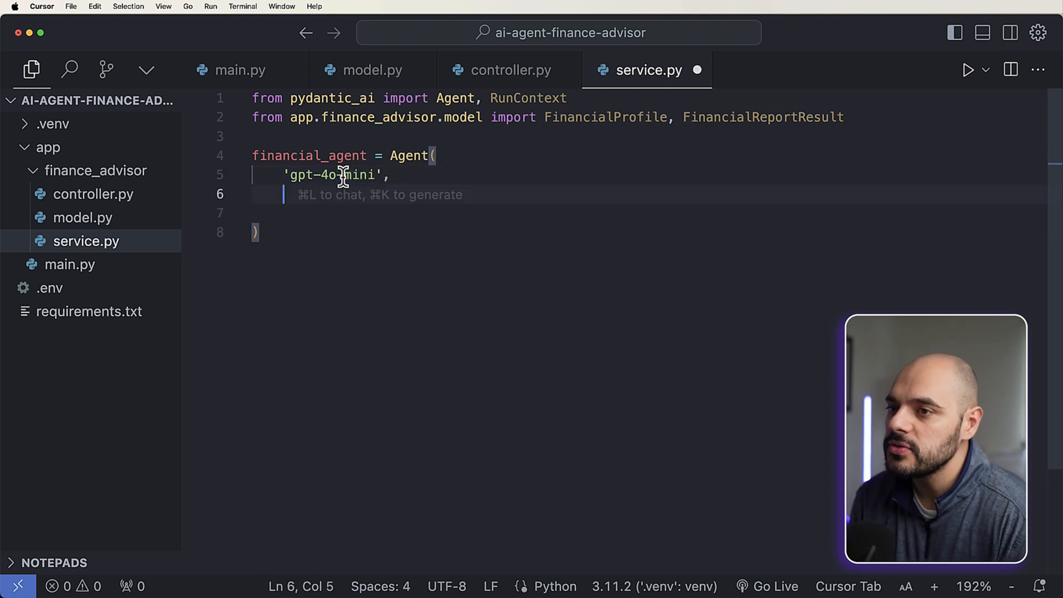
text(deps_type='pydantic',)
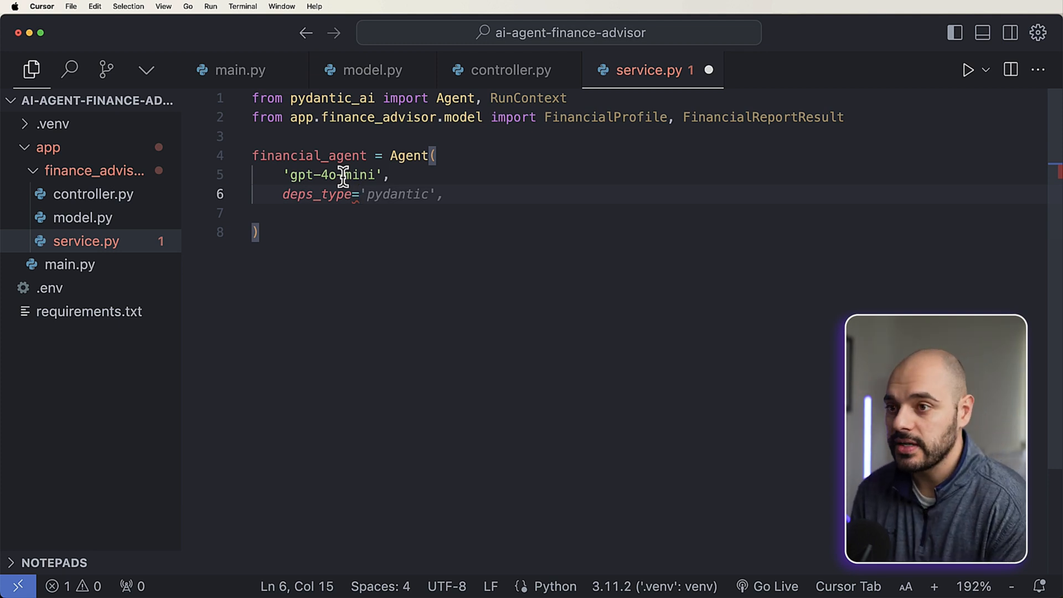
text(FinancialProfile)
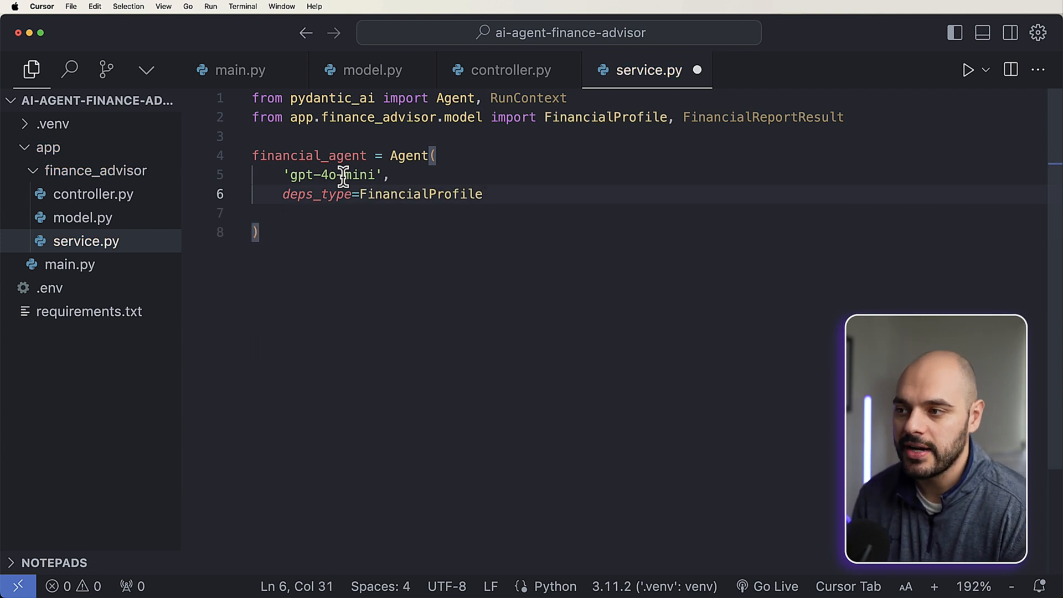
text(result_type=FinancialReportResult,)
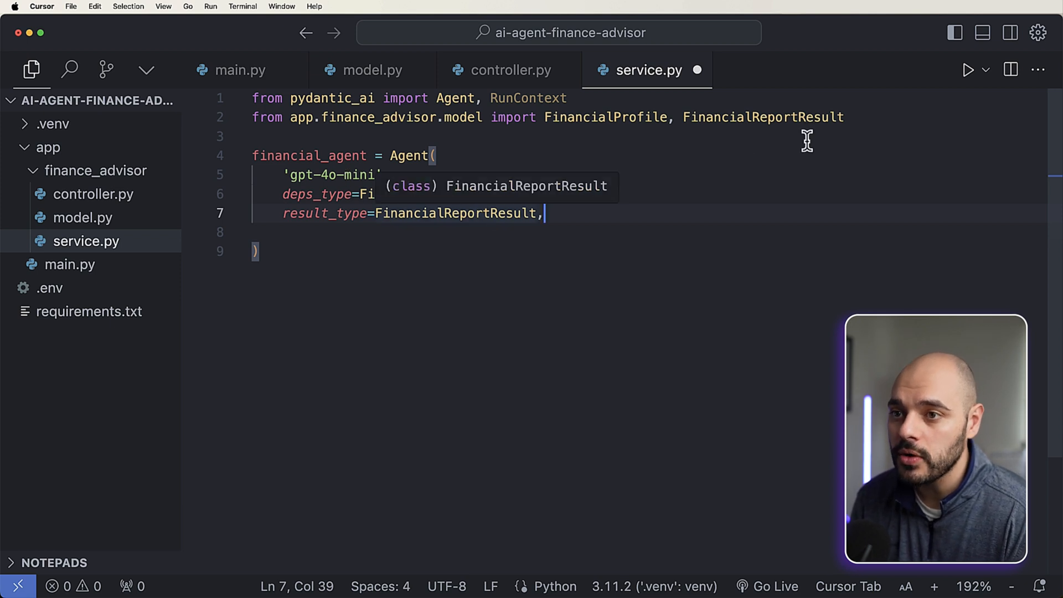
click(368, 69)
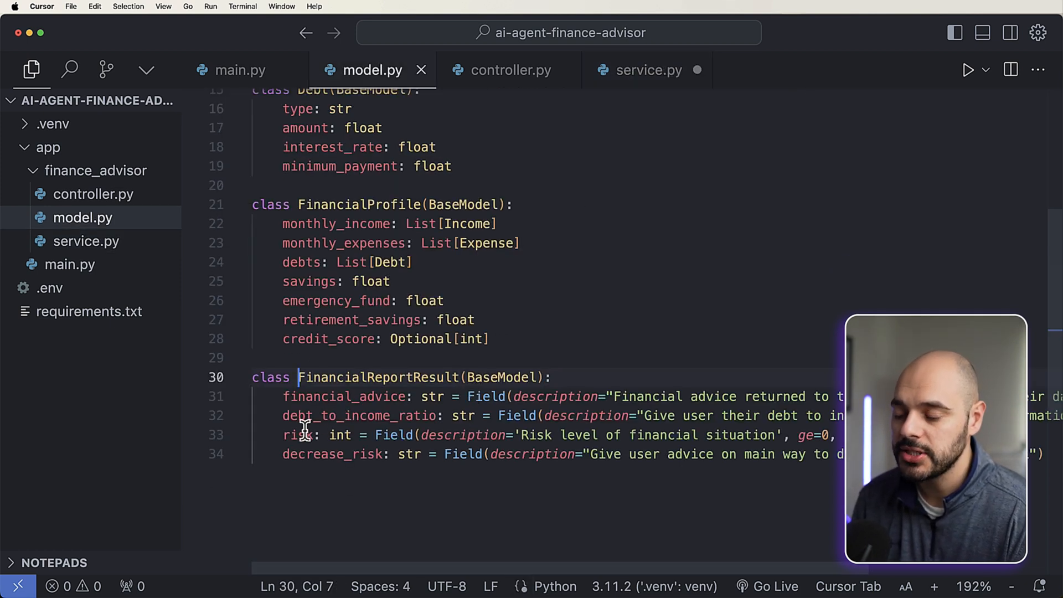
mouse_move(372, 69)
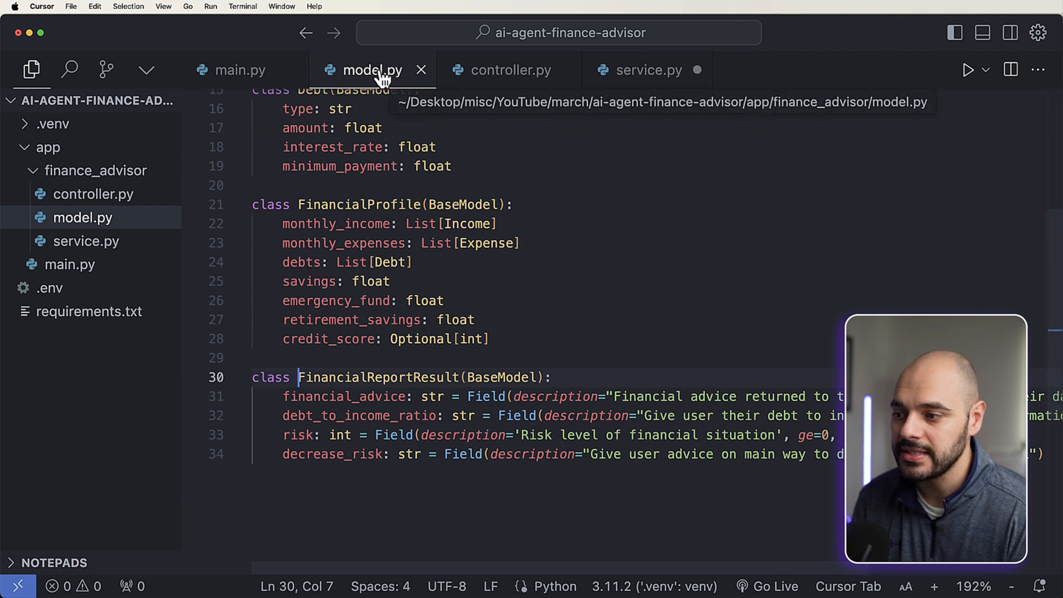
click(647, 69)
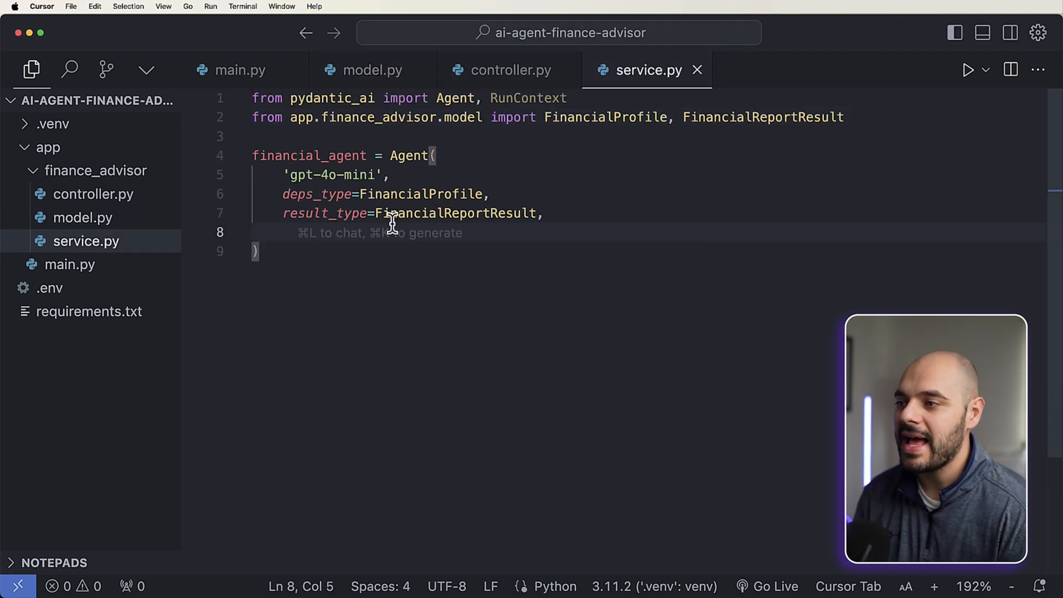
Add a financial-advisor system_prompt to financial_agent and change its model to 'gpt-4o'
text(system_prompt=""")
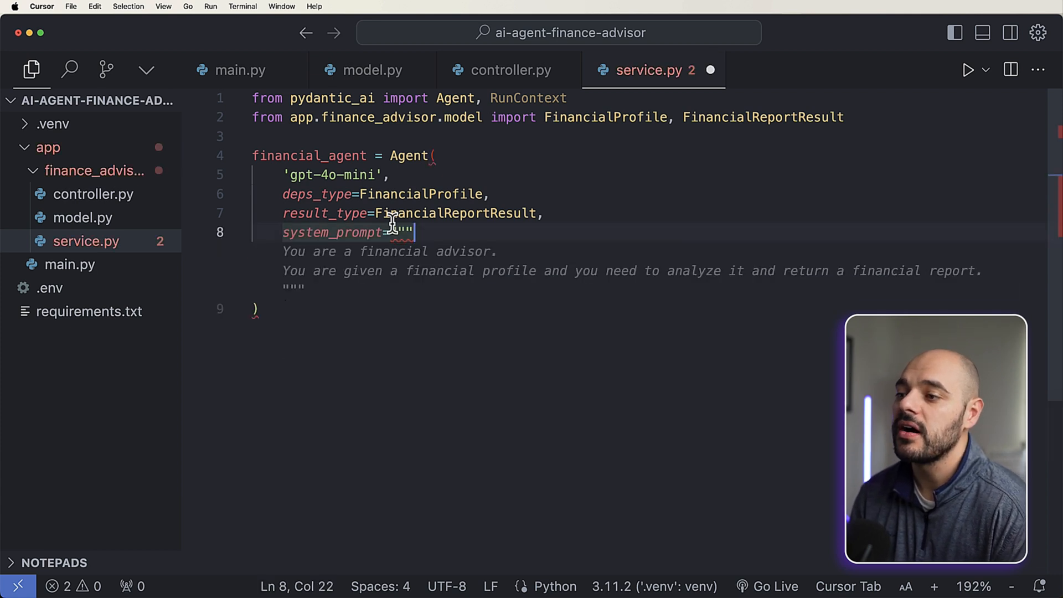
key(Backspace)
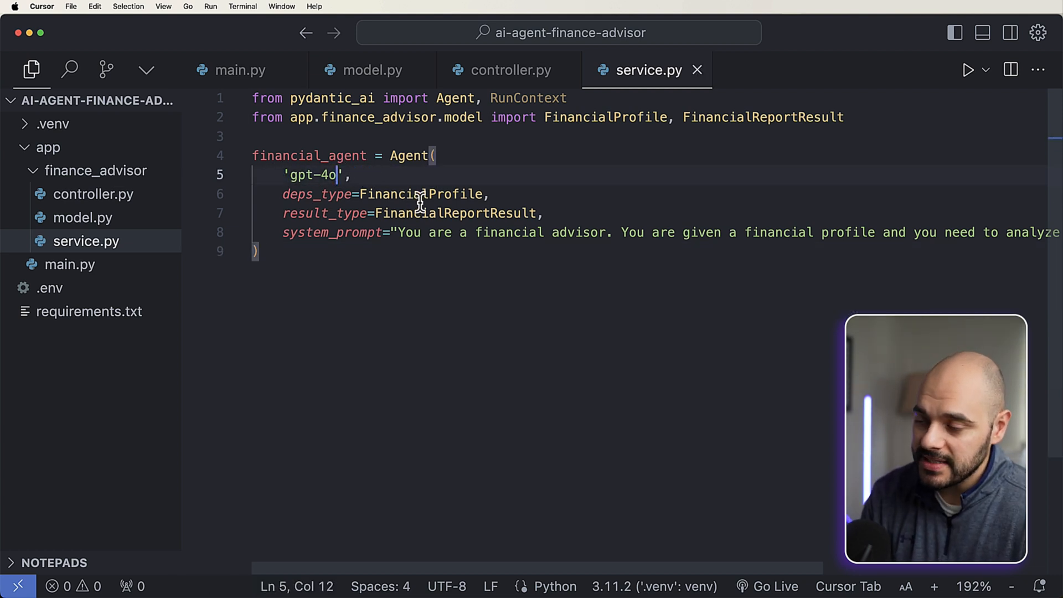
mouse_move(400, 193)
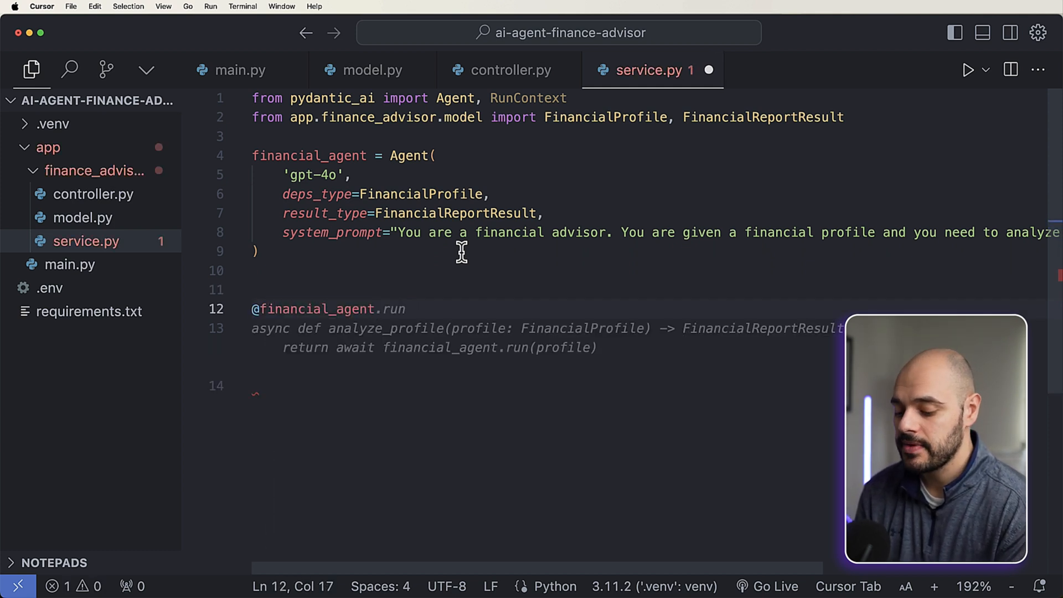
Write add_customer_finance, a system-prompt function returning ctx.deps as the user's financial history
text(system_prompt)
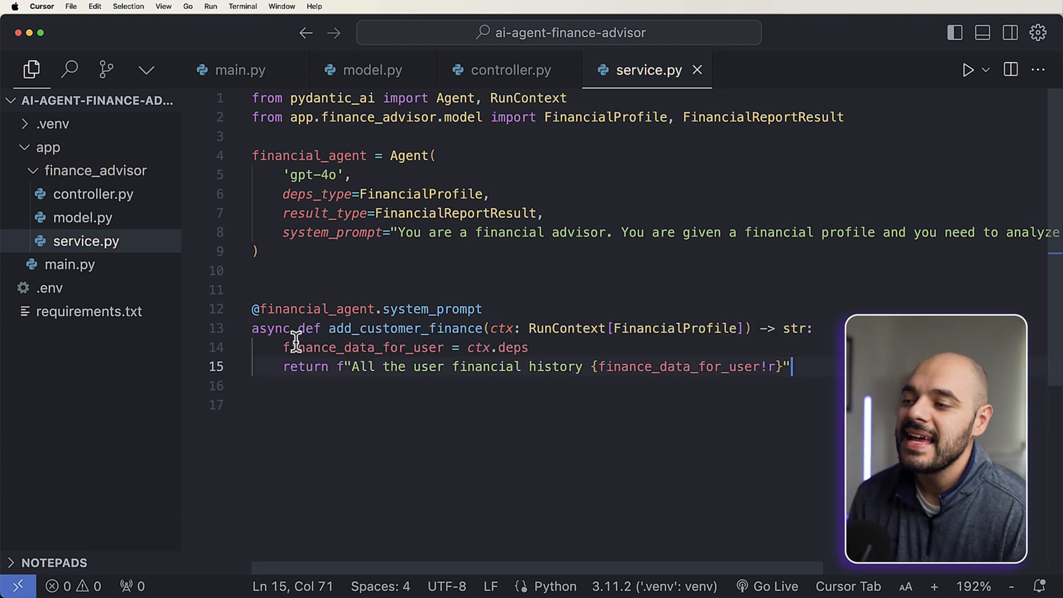
mouse_move(481, 328)
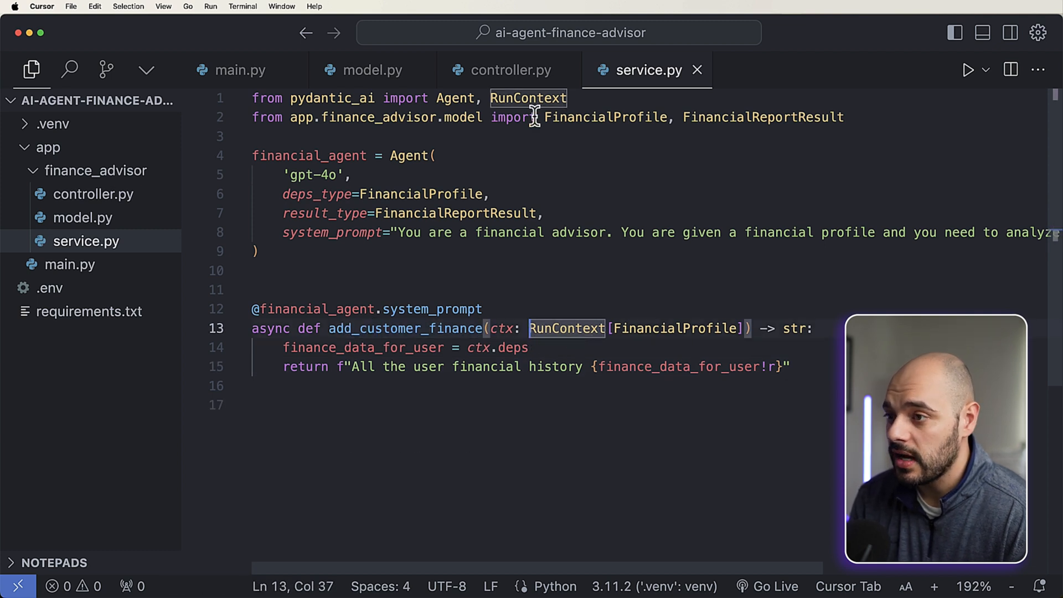
mouse_move(604, 329)
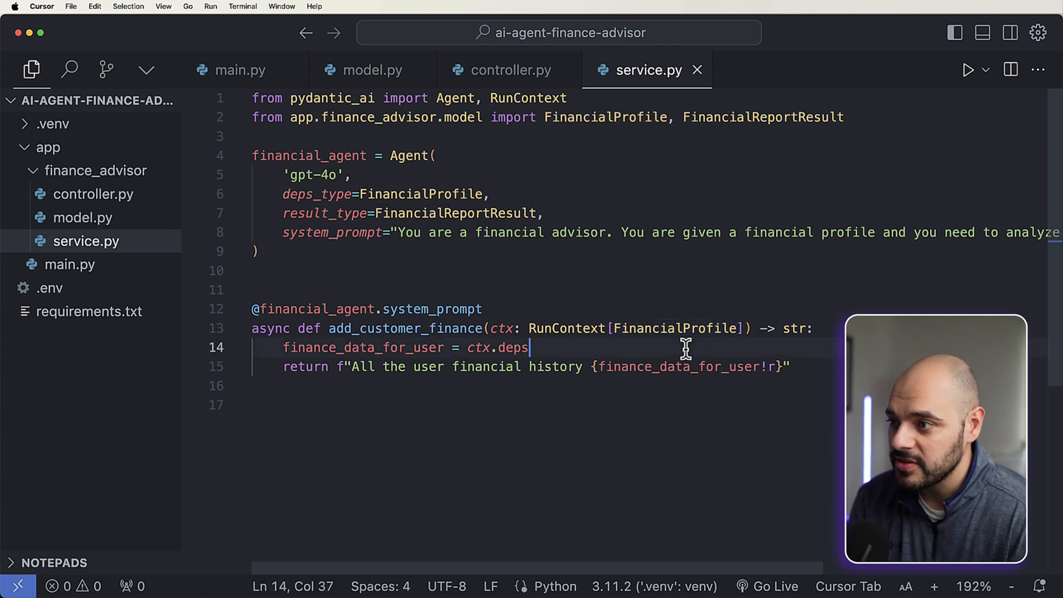
double_click(513, 348)
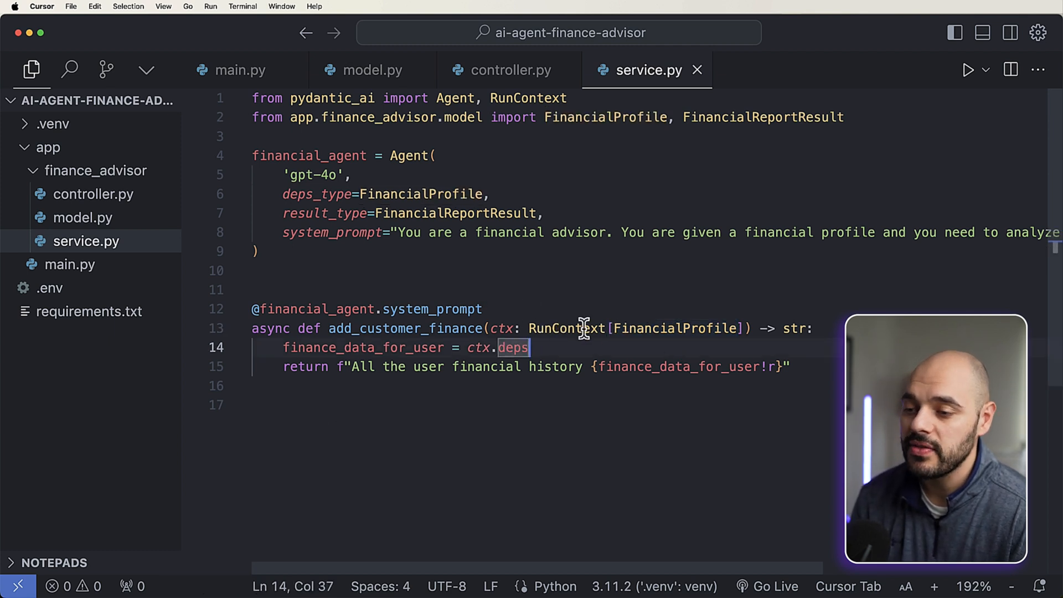
mouse_move(439, 309)
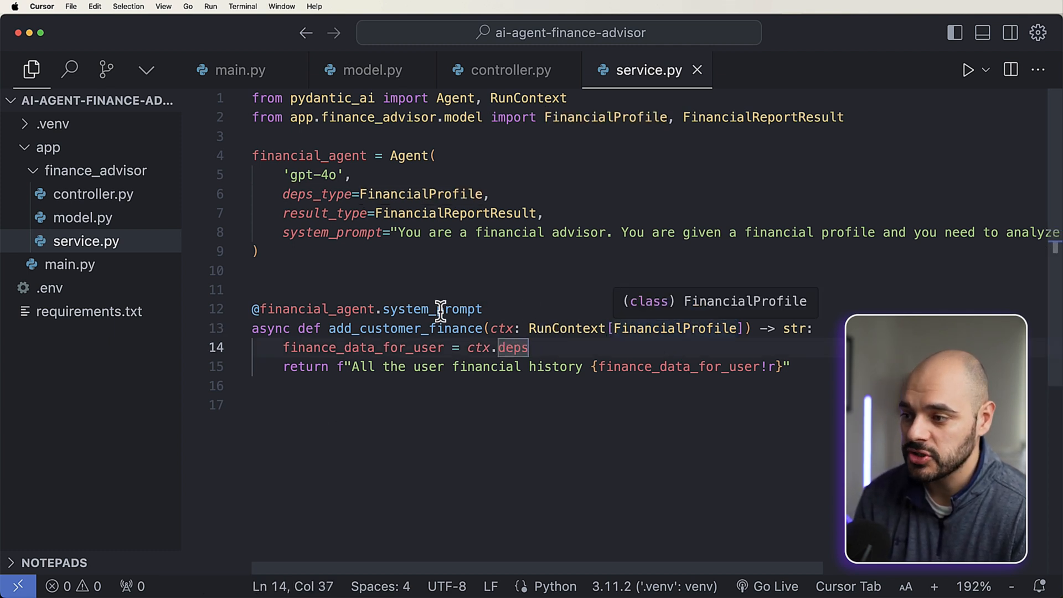
double_click(364, 347)
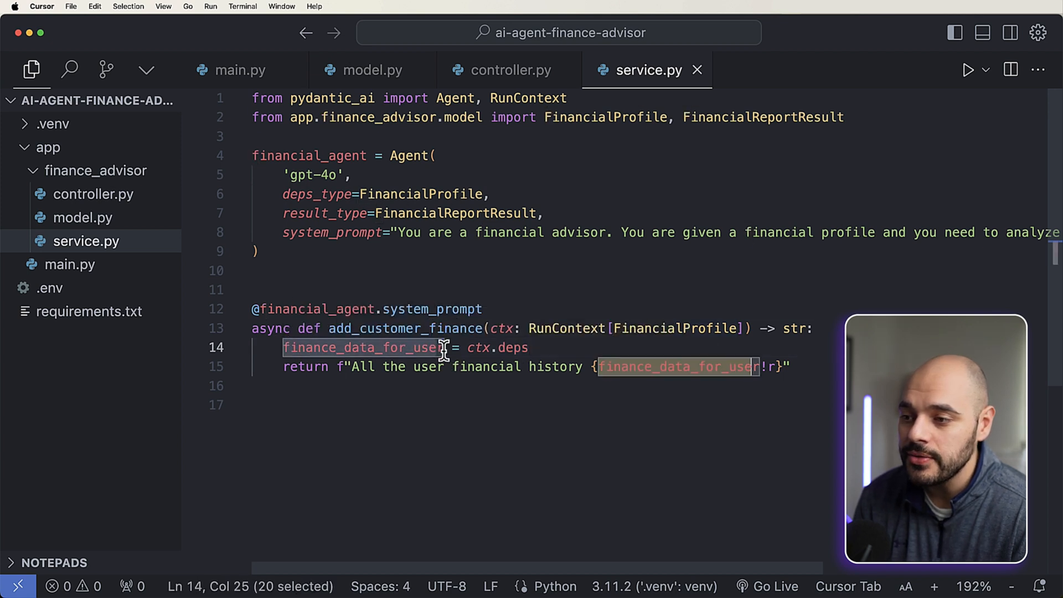
double_click(512, 347)
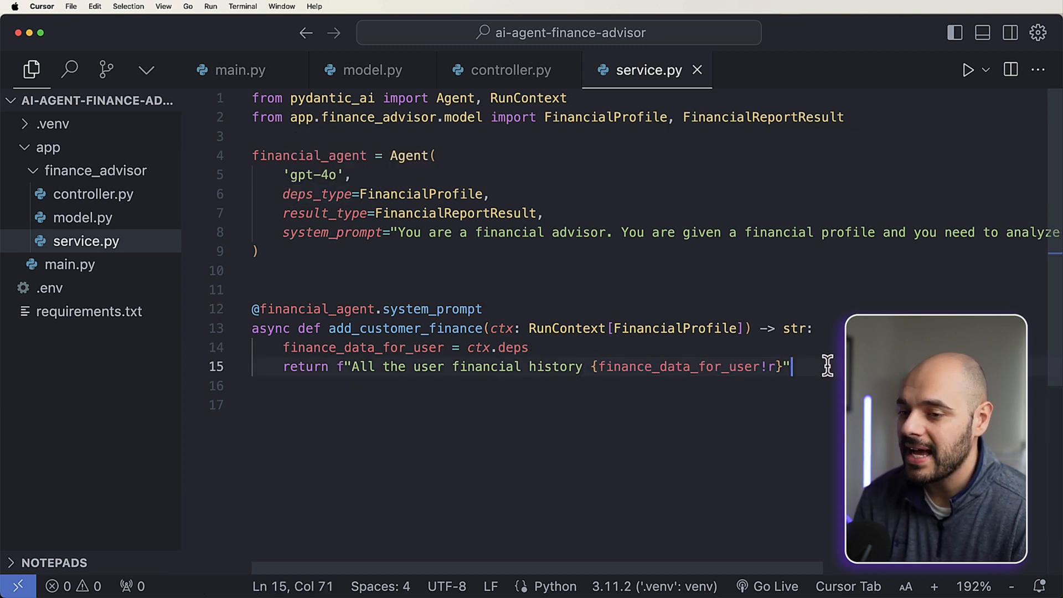
text(@financial_agent.user_prompt)
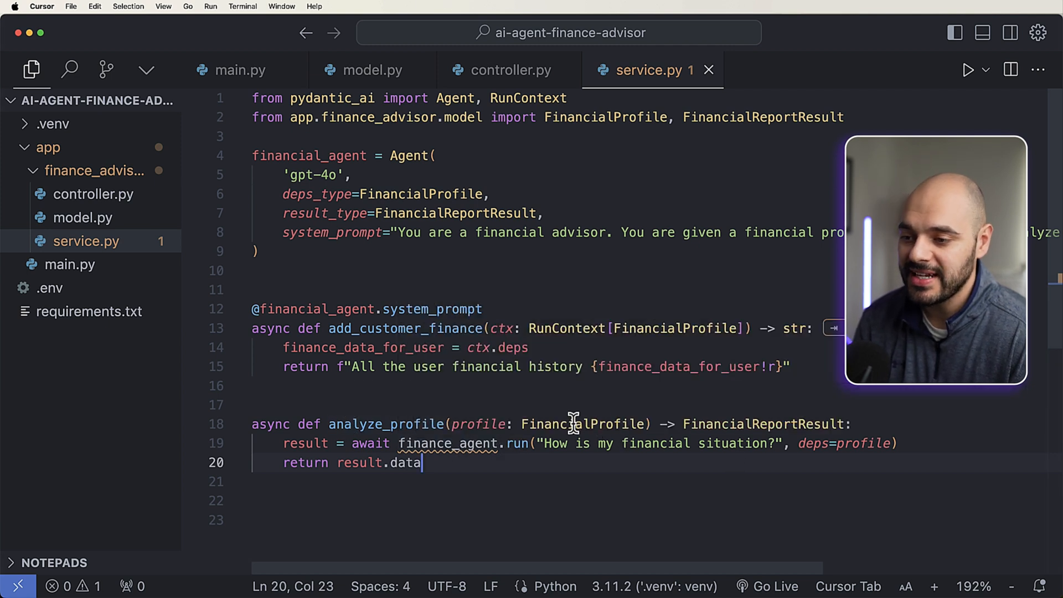
Rename finance_agent to financial_agent in analyze_profile and save service.py
double_click(715, 423)
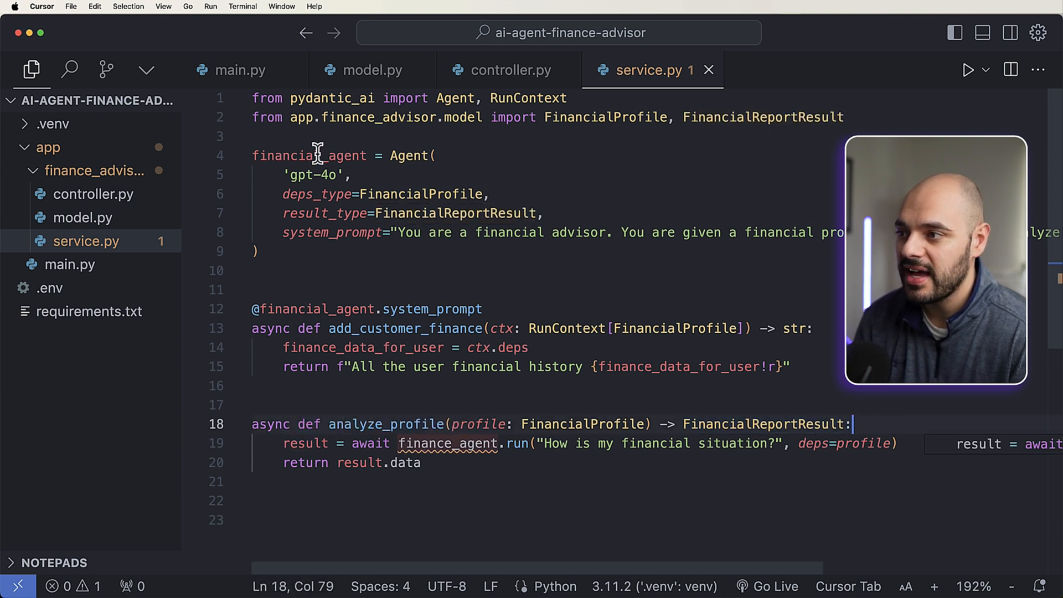
double_click(420, 444)
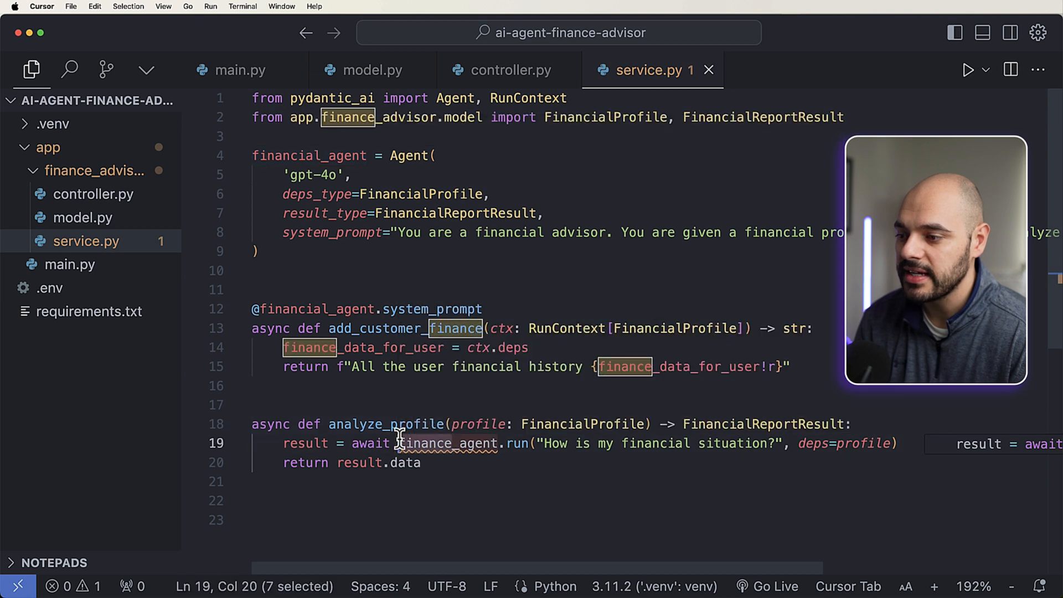
double_click(309, 155)
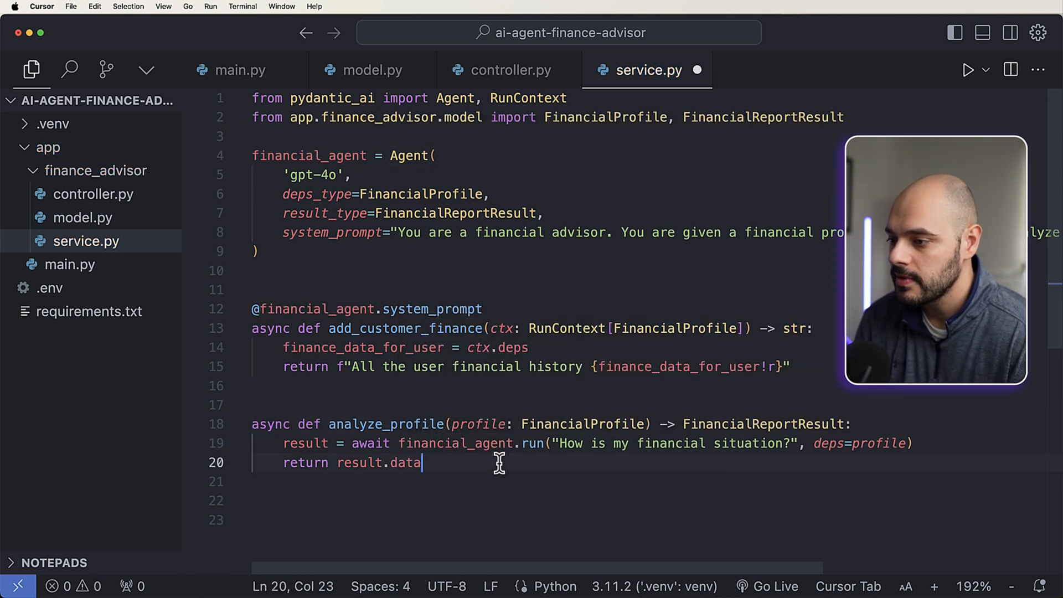
double_click(406, 462)
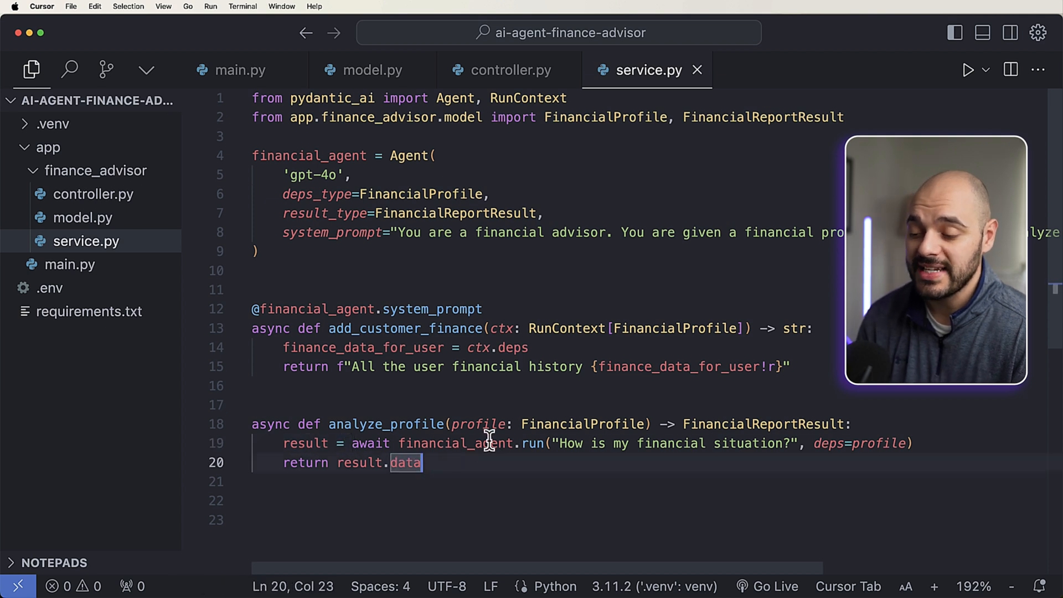
mouse_move(583, 454)
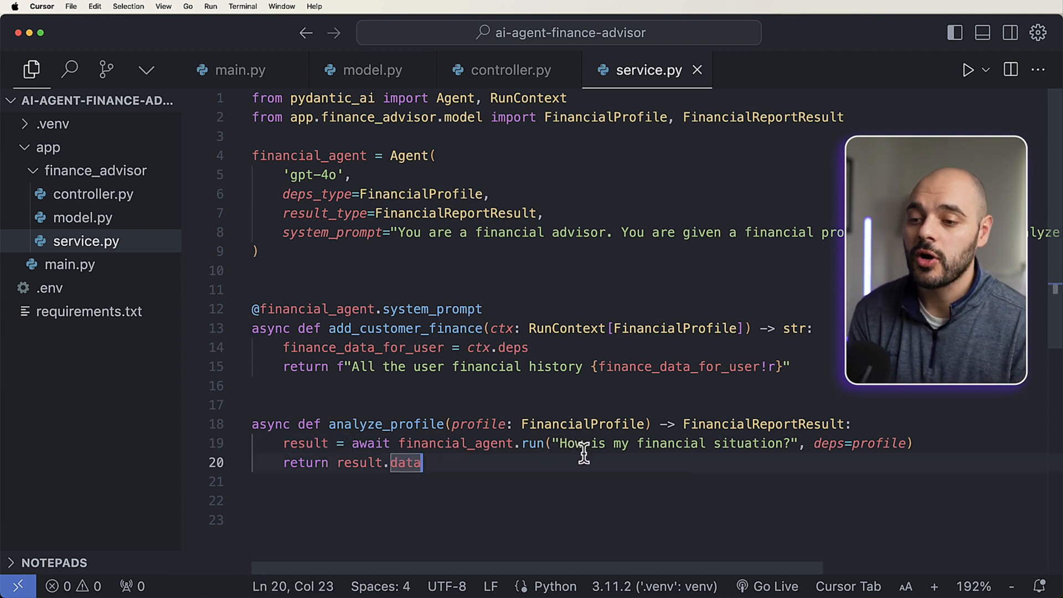
mouse_move(298, 195)
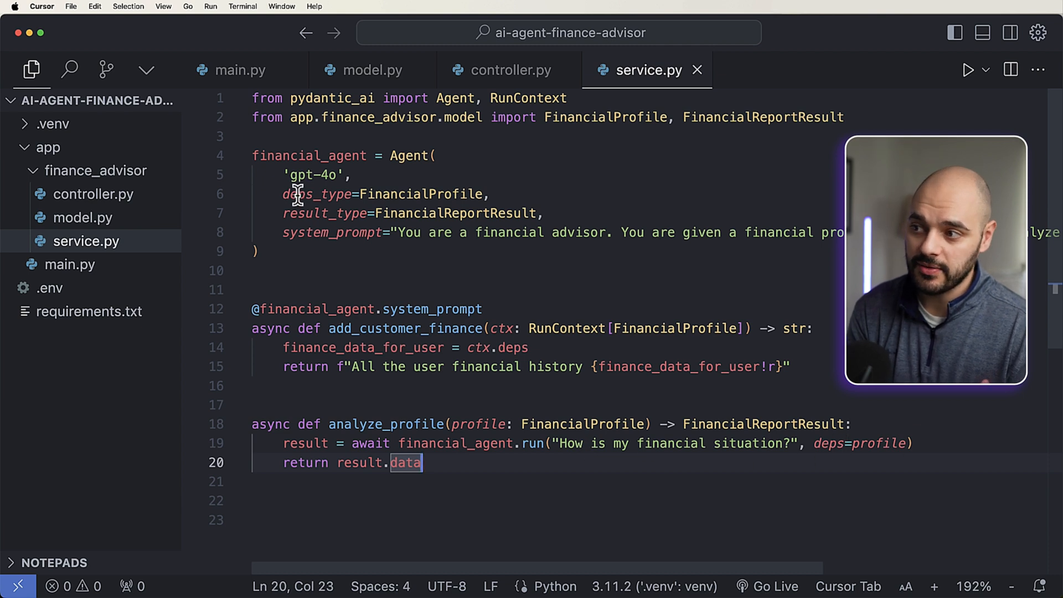
mouse_move(639, 427)
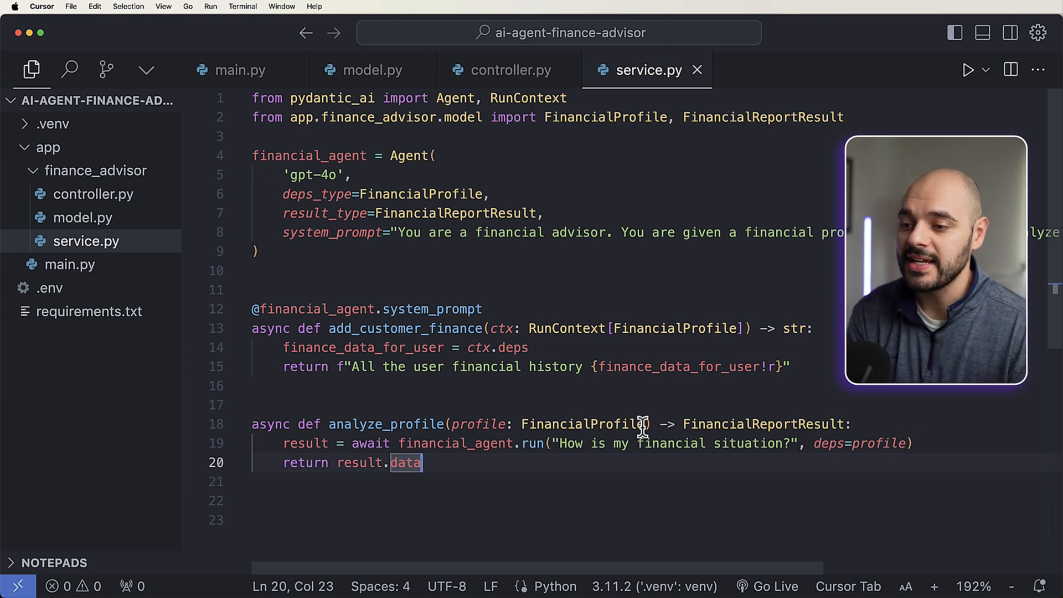
drag(449, 423, 647, 424)
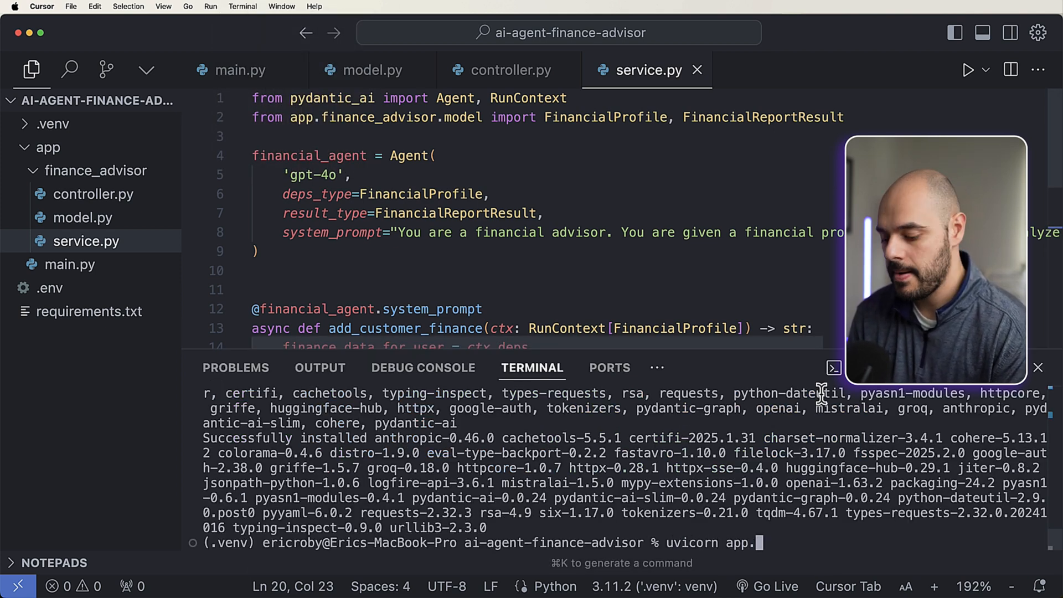
Run uvicorn app.main:app in the integrated terminal
text(main:a)
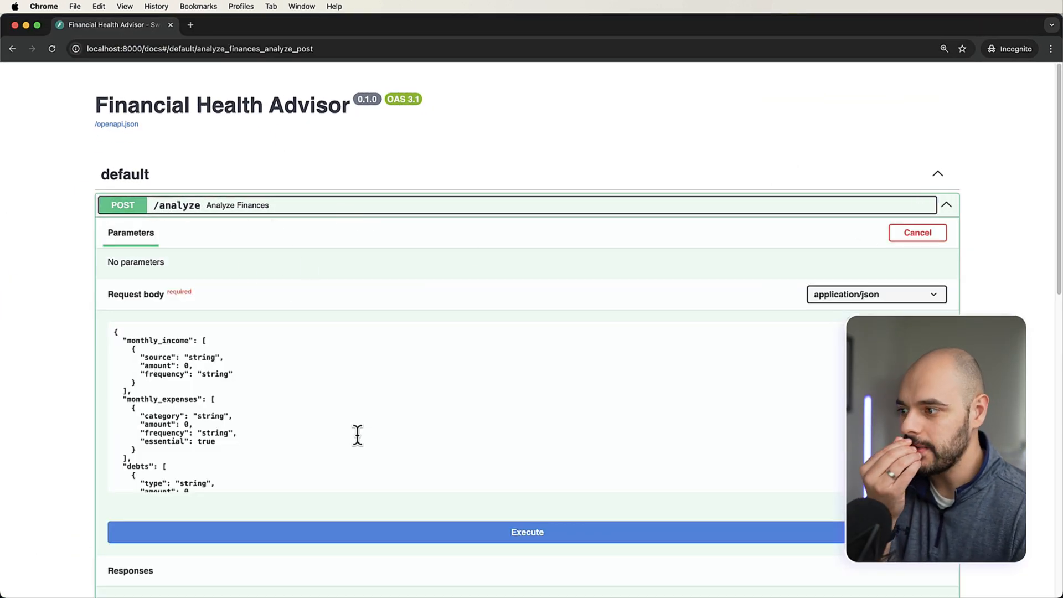
Fill the /analyze request body with the sample financial profile JSON
scroll(down, 3)
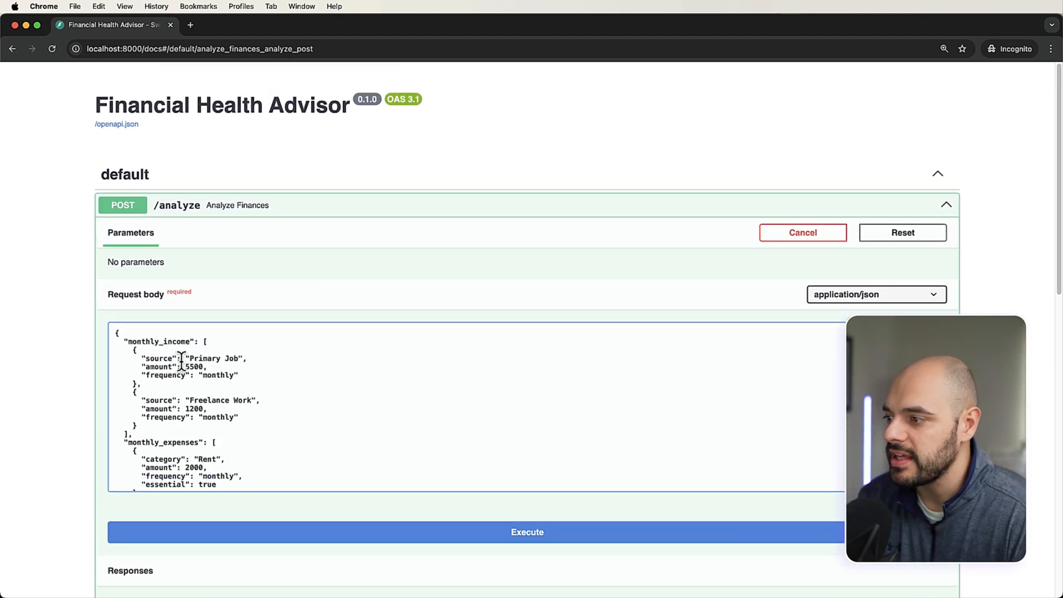
double_click(194, 366)
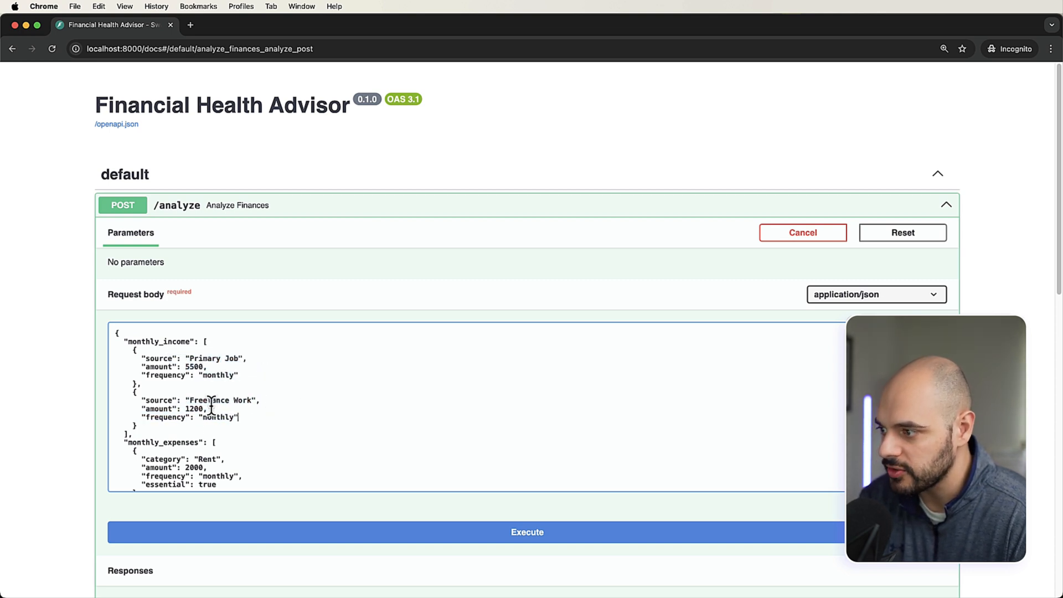
scroll(down, 3)
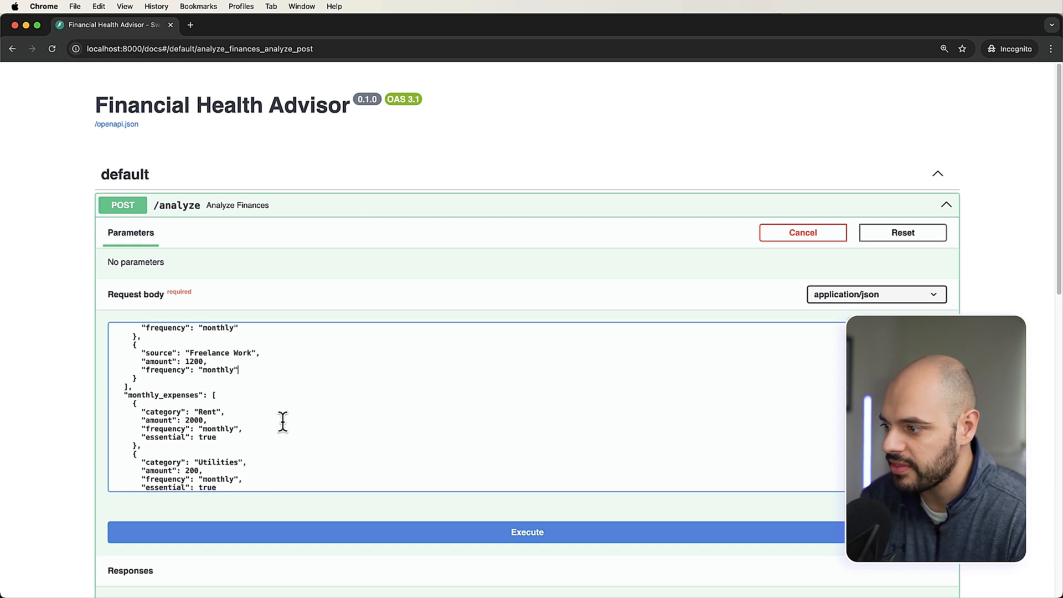
scroll(down, 3)
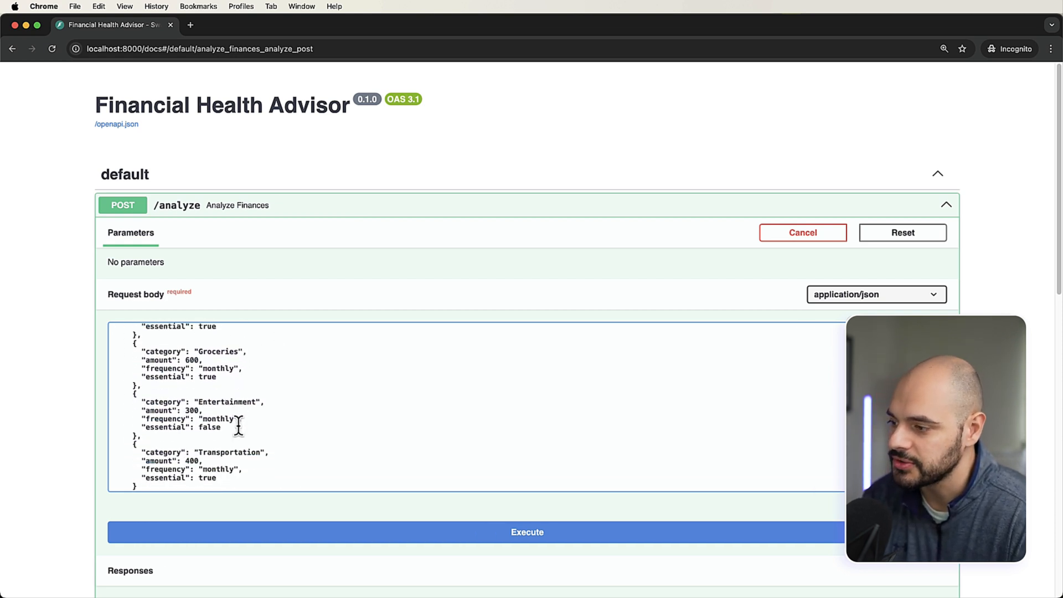
scroll(down, 3)
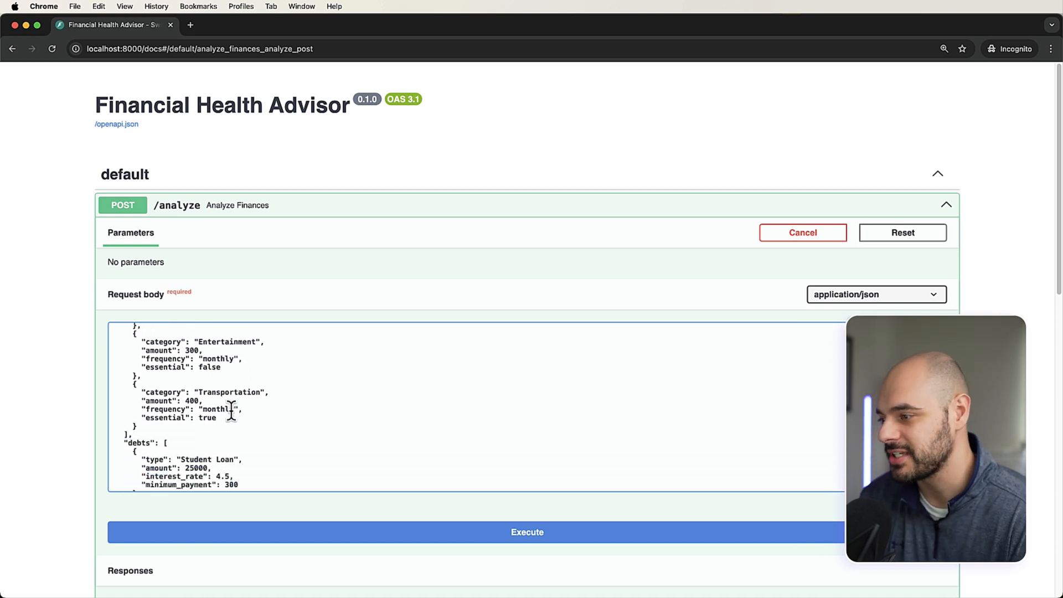
scroll(down, 3)
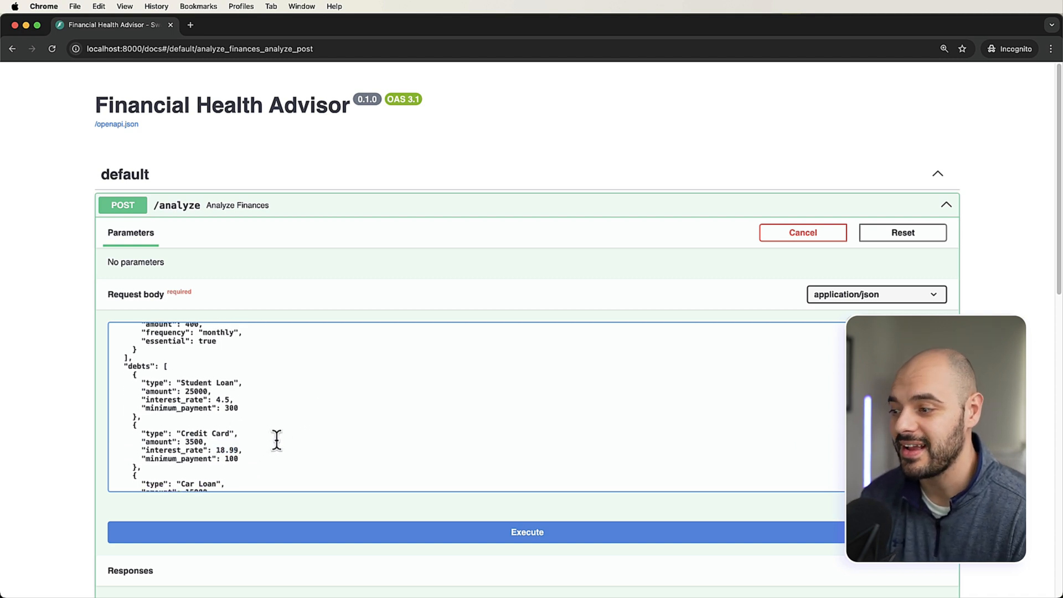
scroll(down, 3)
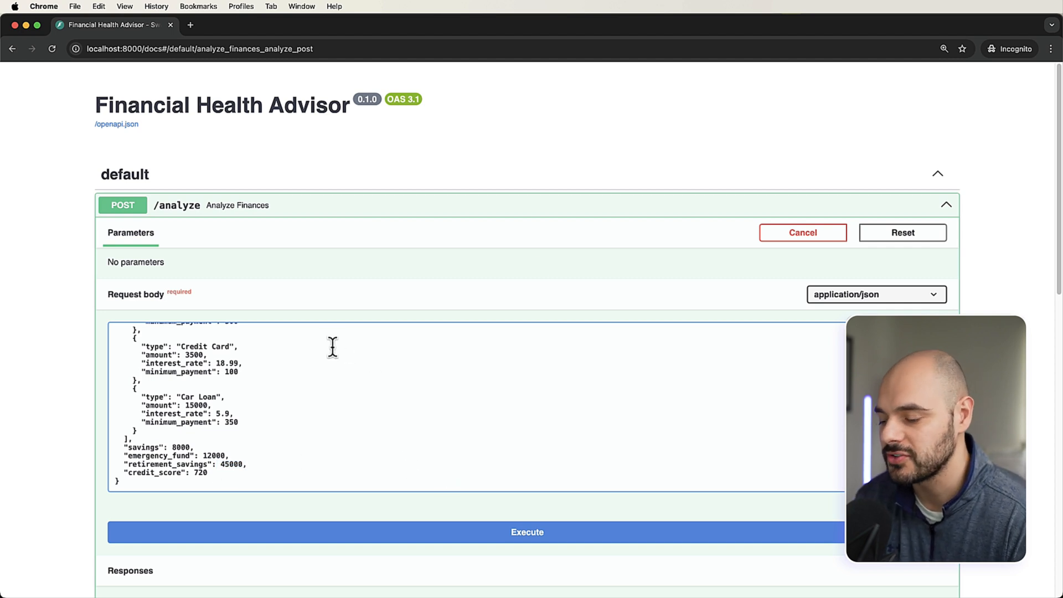
Execute the request and review financial_advice and debt_to_income_ratio in the response
click(526, 531)
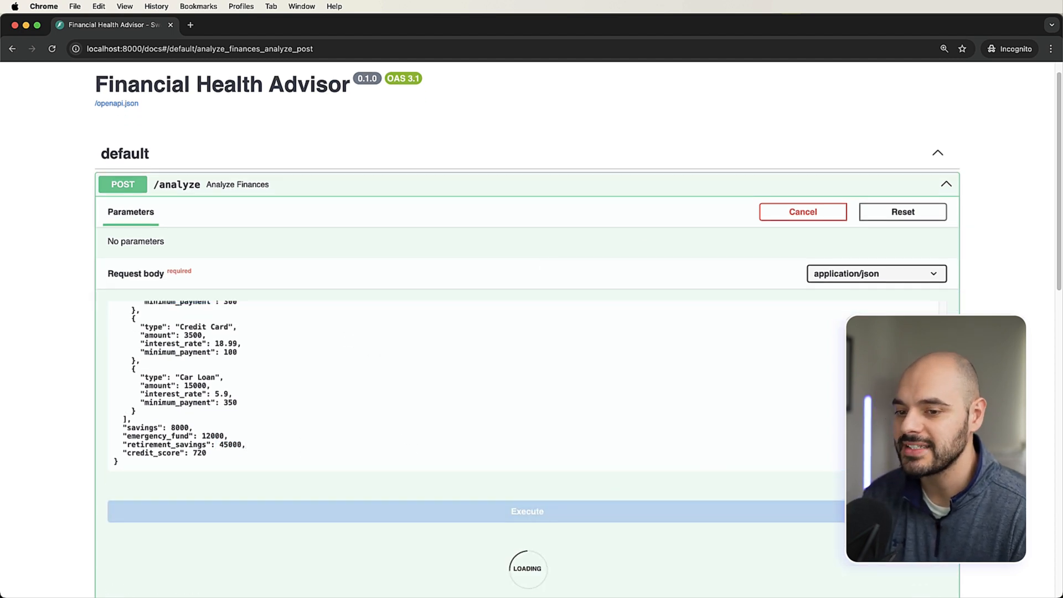
scroll(down, 3)
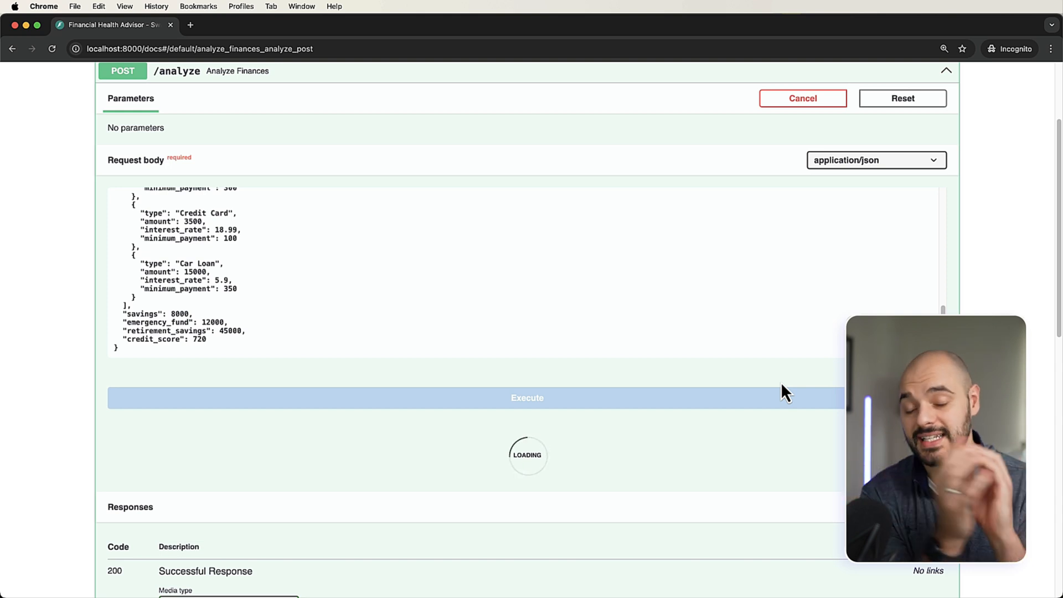
click(526, 397)
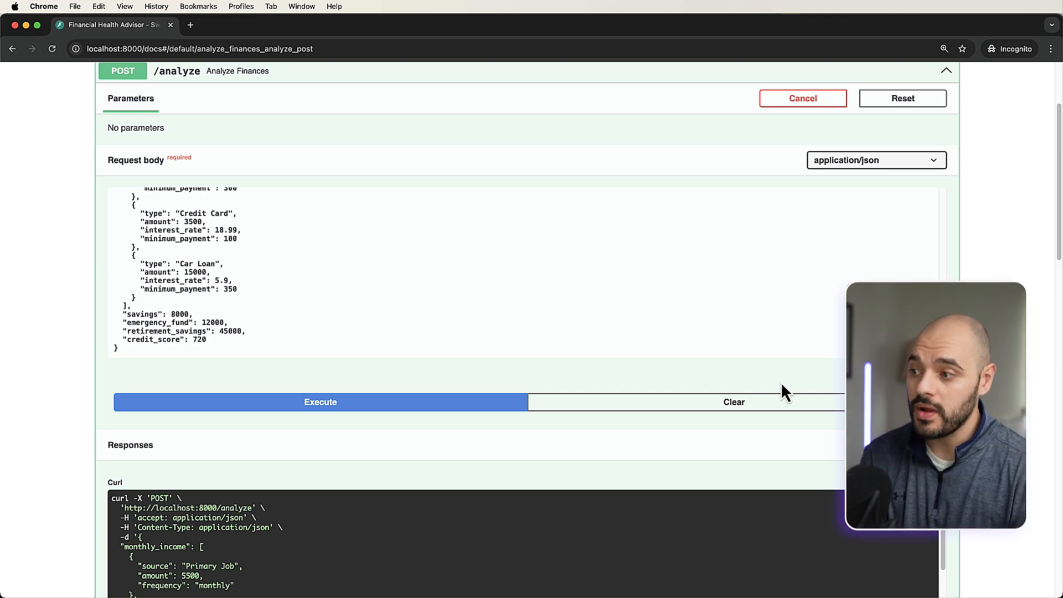
scroll(down, 3)
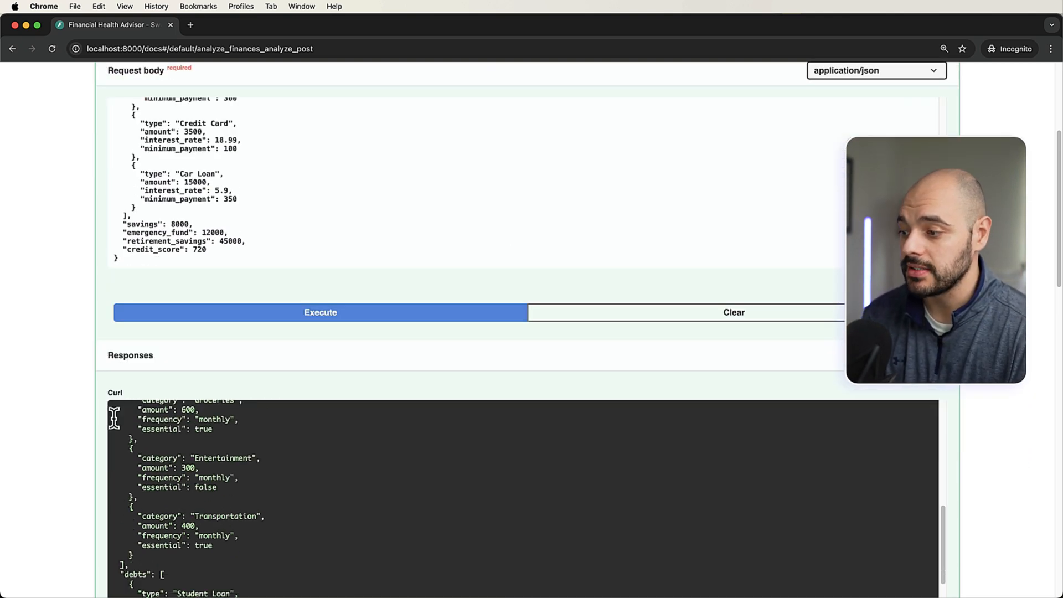
click(319, 311)
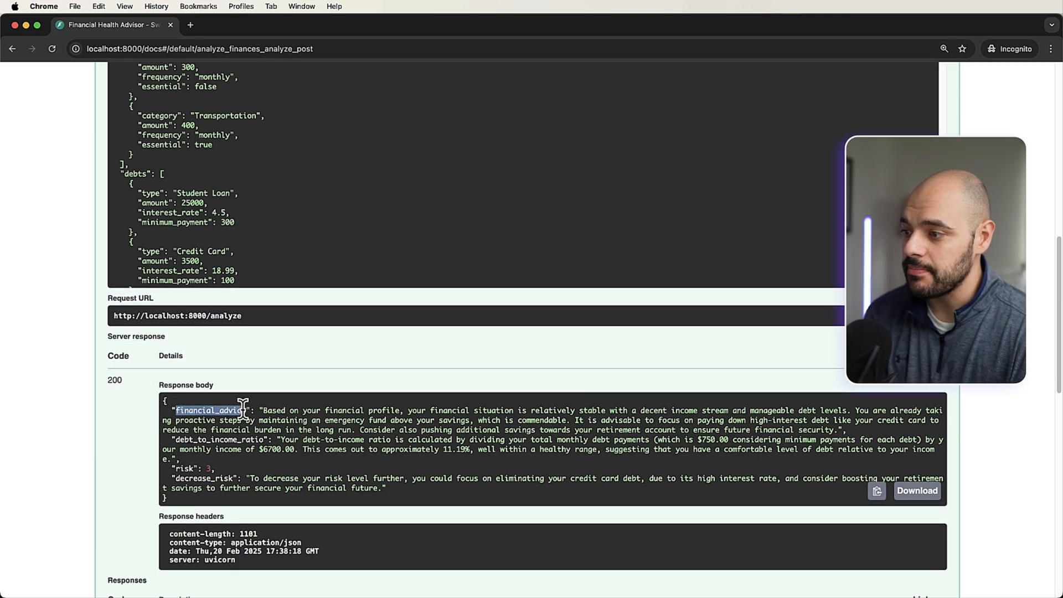
double_click(208, 439)
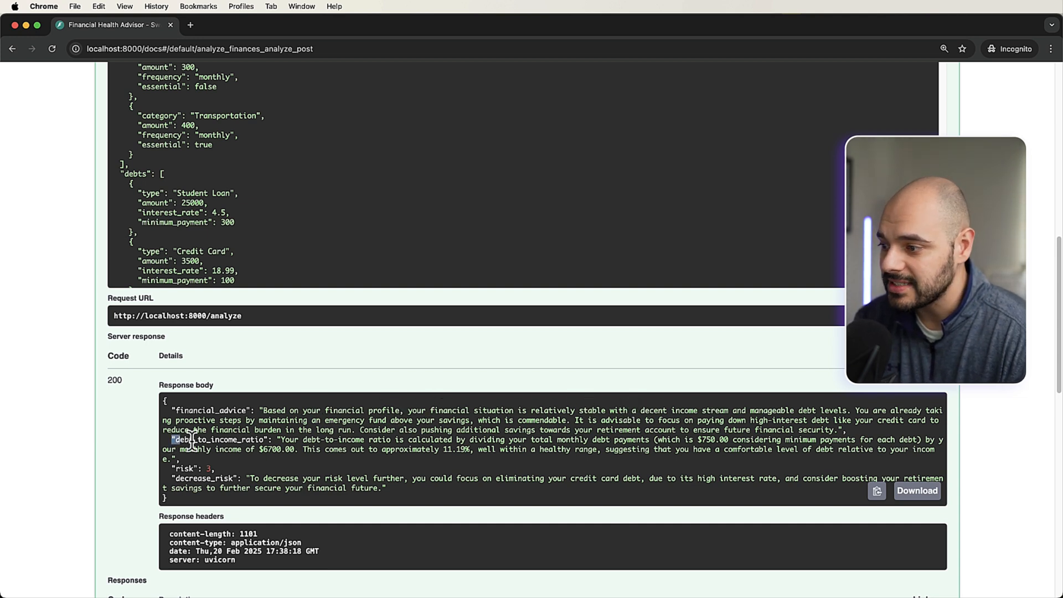
drag(172, 439, 467, 439)
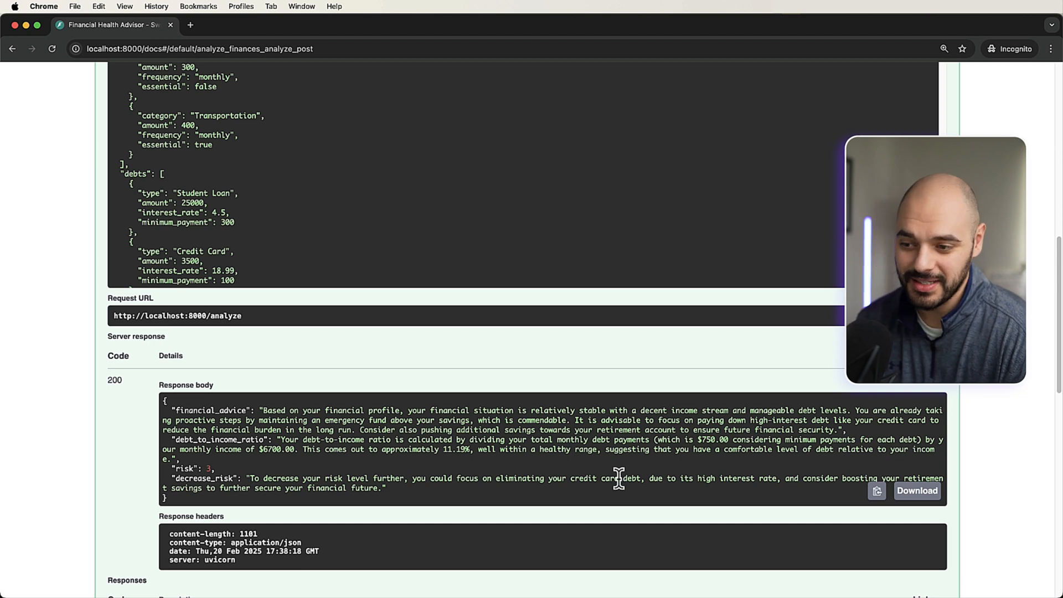
mouse_move(833, 451)
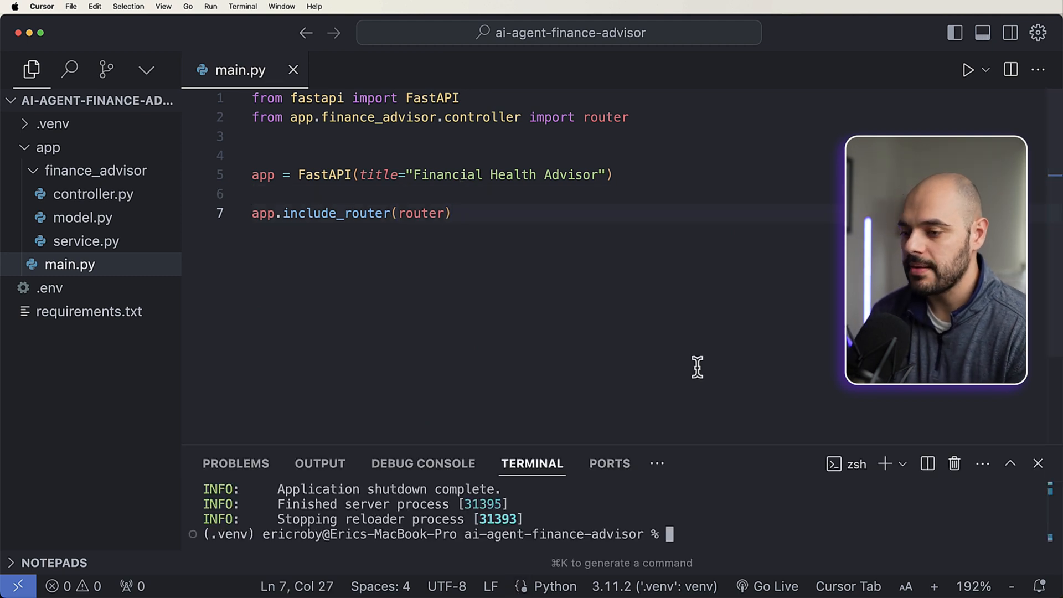
Install Jinja2 with pip and accept the app.mount StaticFiles line in main.py
text(pip in)
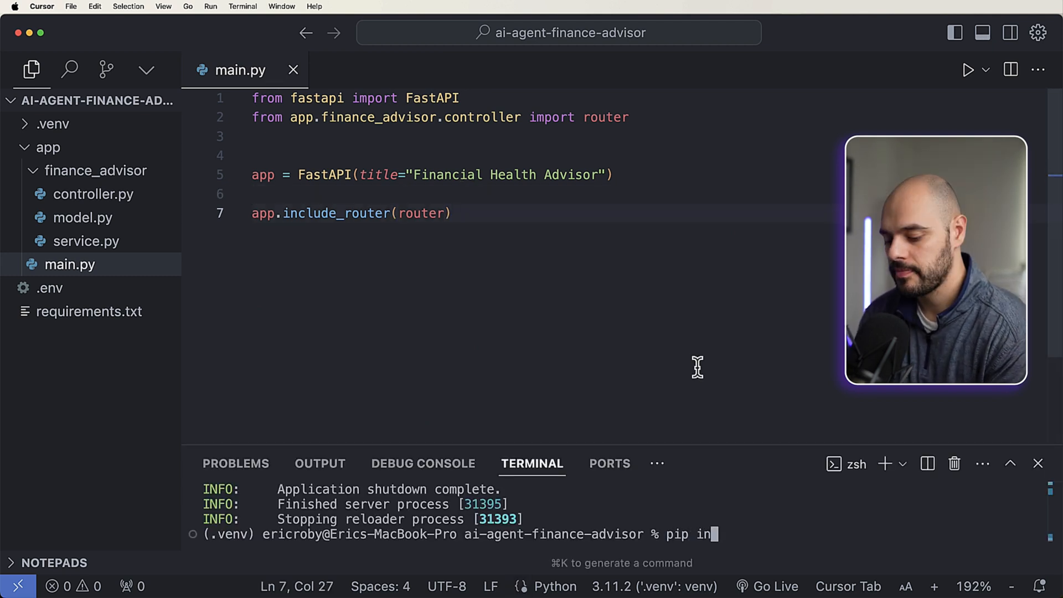
text(stall jinja)
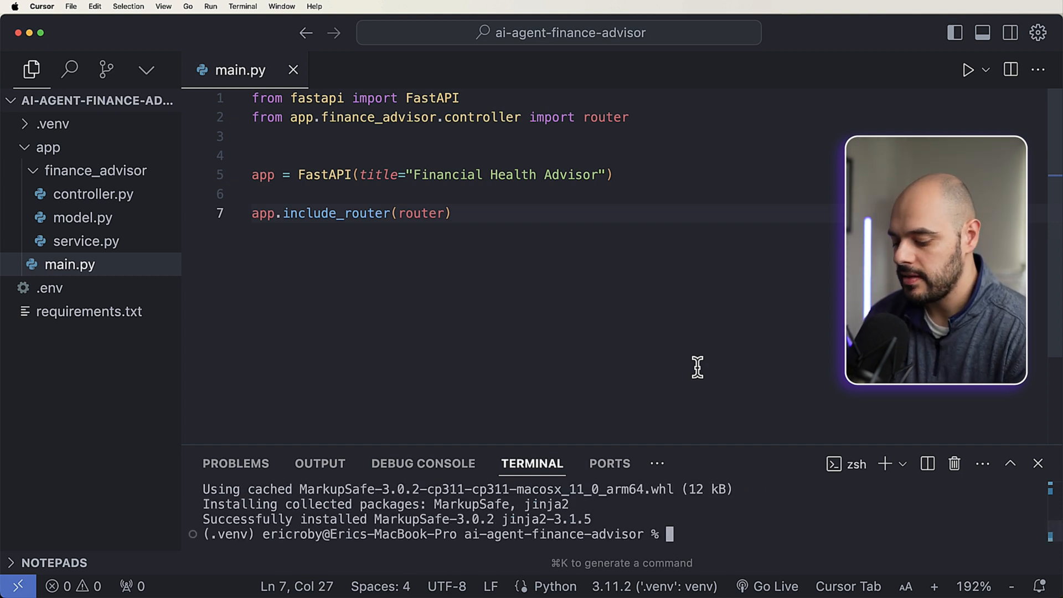
text(pip inst)
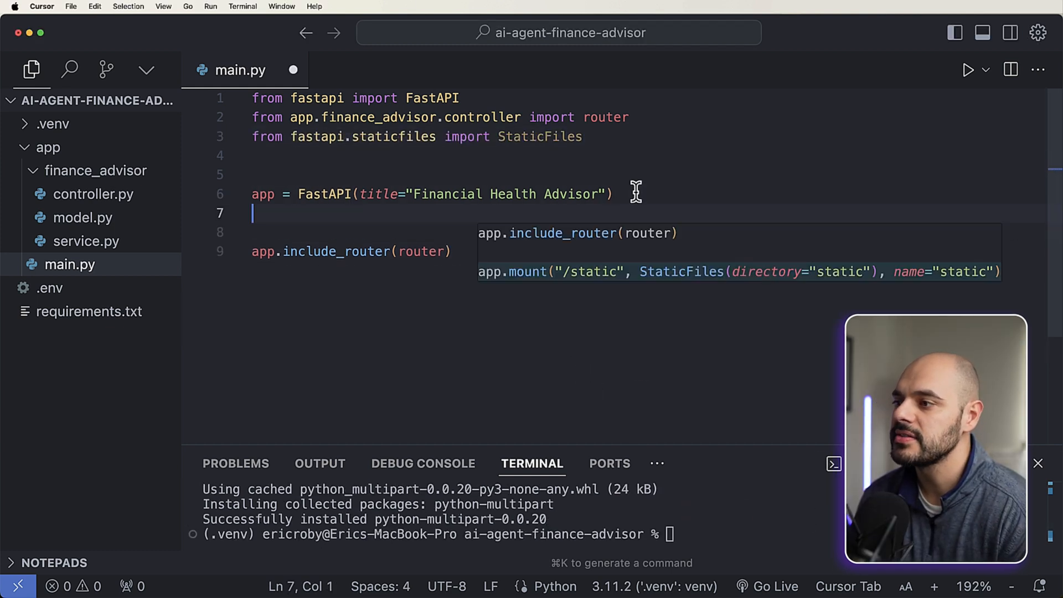
key(Tab)
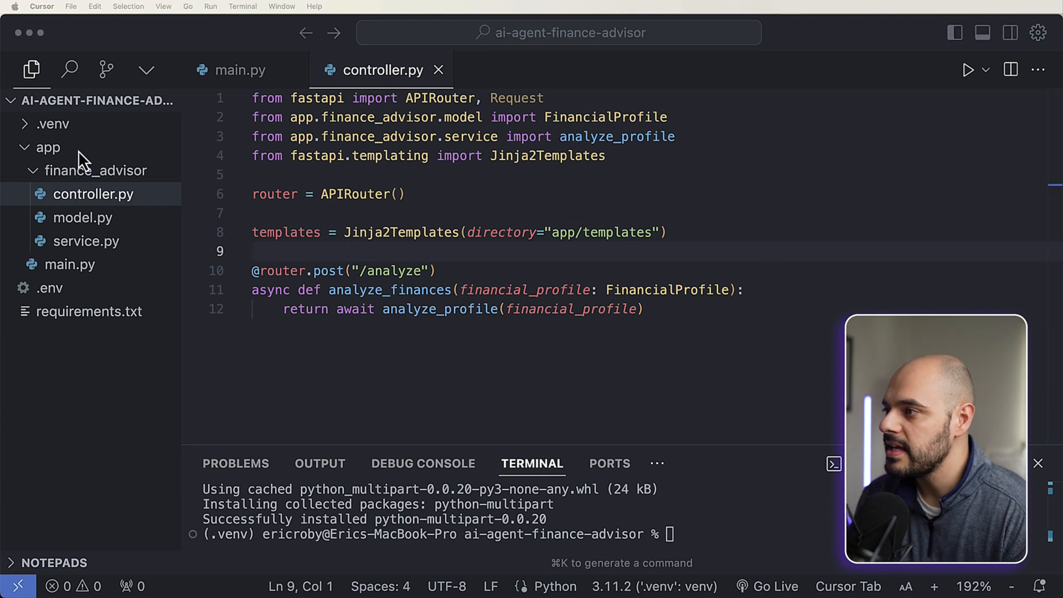
Add static/js/form.js plus base.html and index.html templates to app, reviewing form.js
right_click(47, 148)
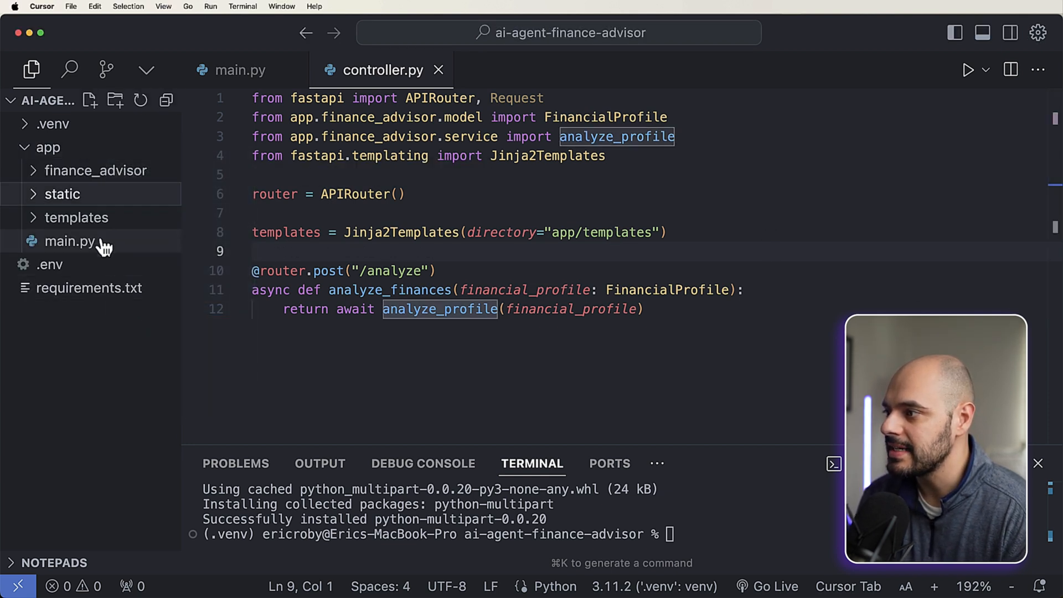
click(75, 217)
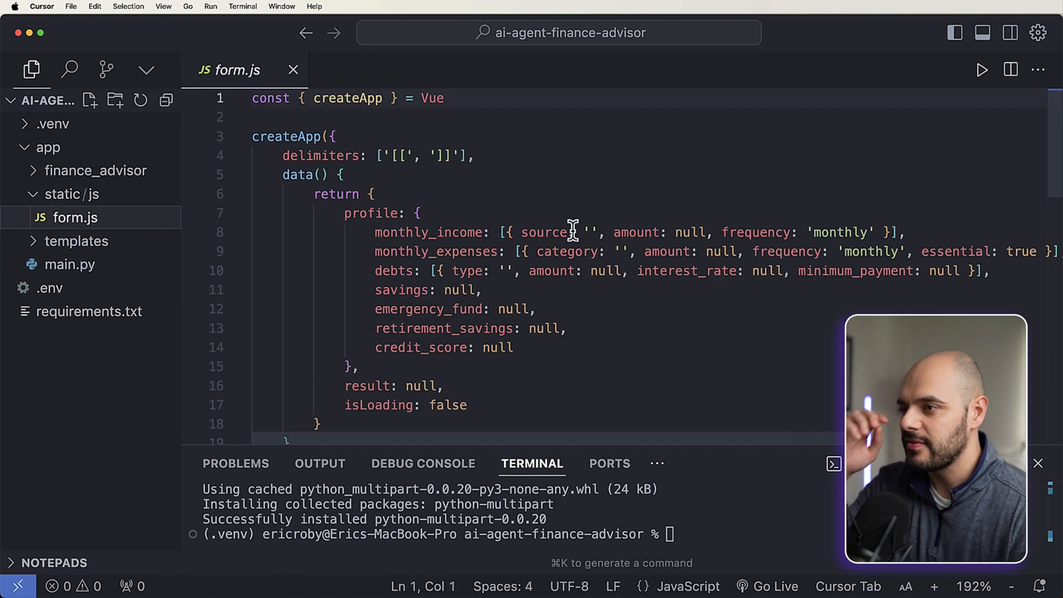
scroll(down, 3)
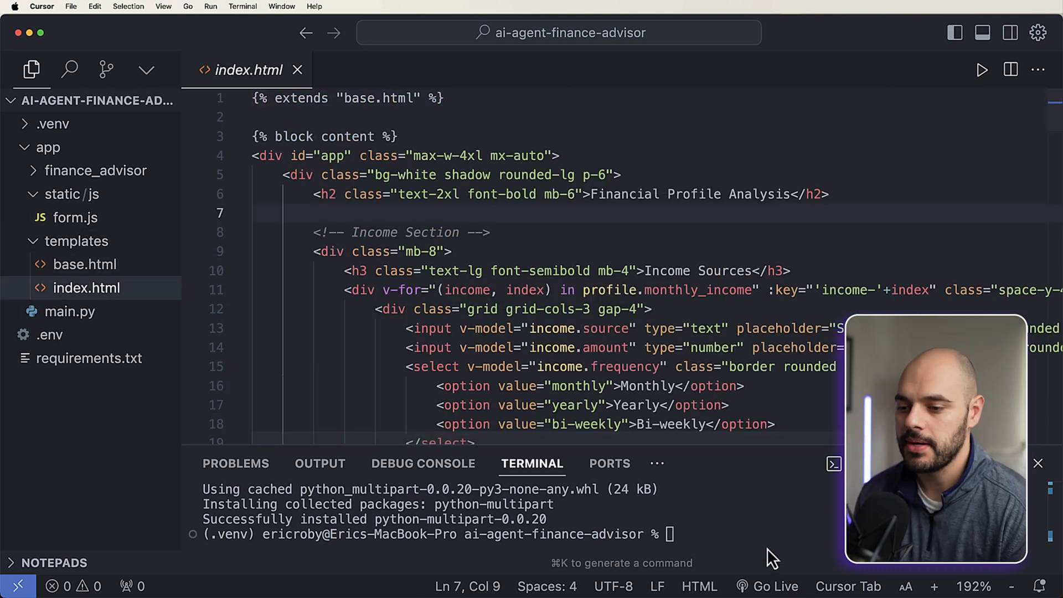
text(pip install jinja2)
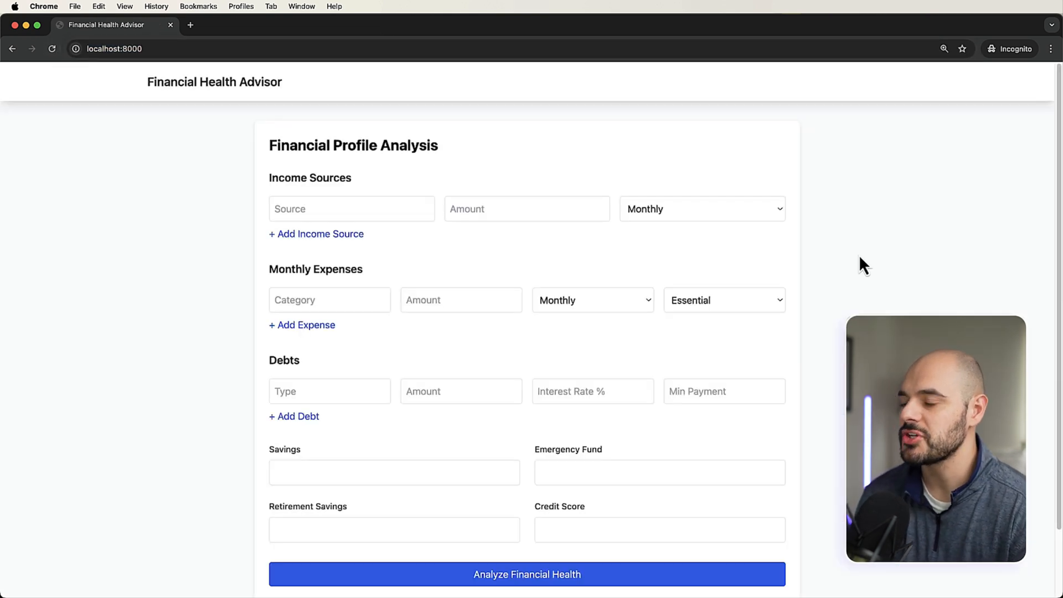
mouse_move(550, 178)
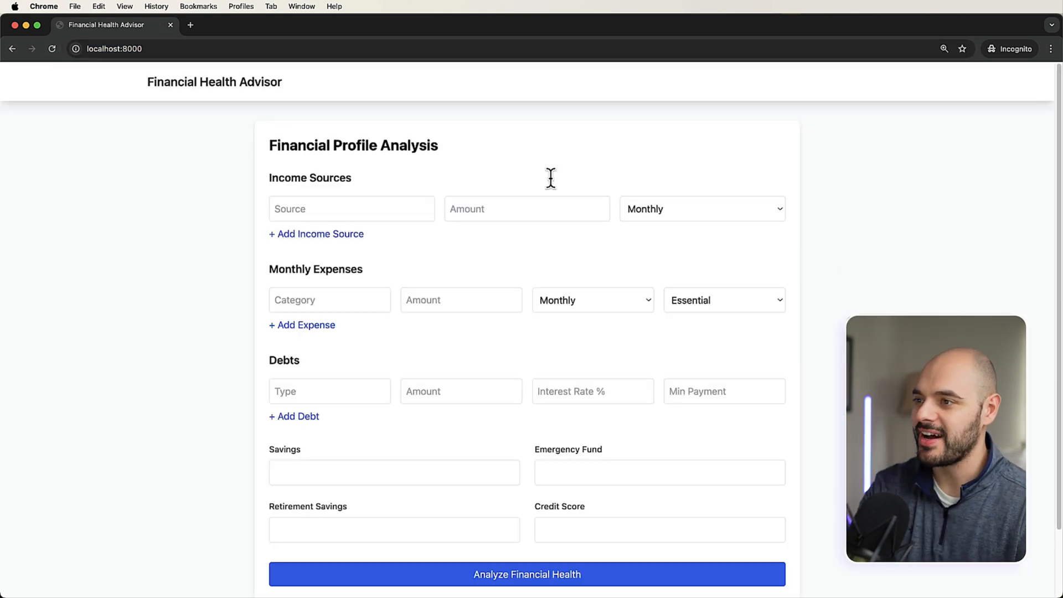
Enter Job 1 income of 1000, a rent expense of 800 and an internet expense
scroll(down, 3)
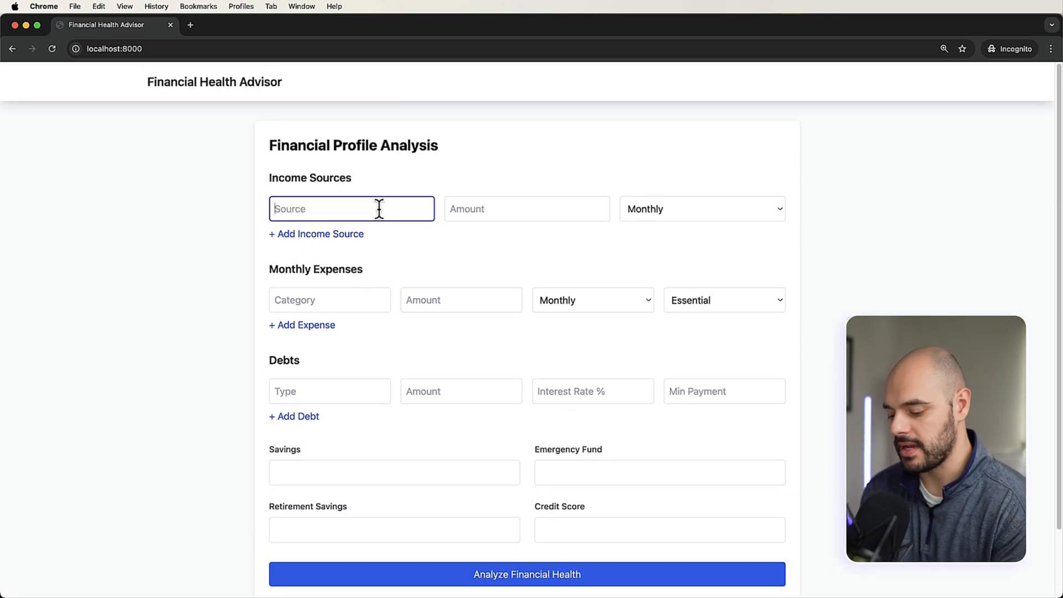
text(1)
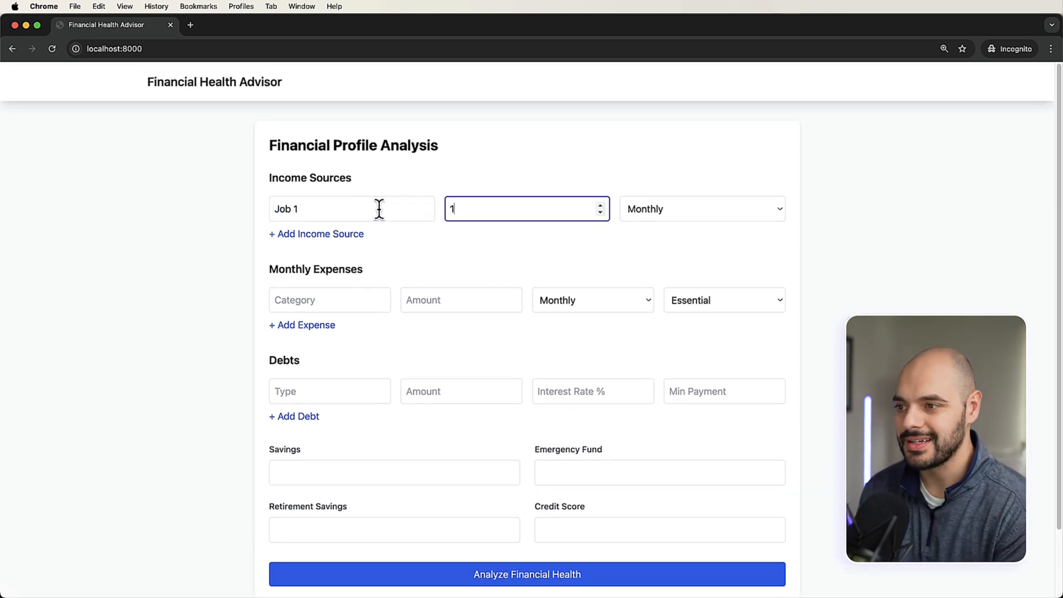
text(000)
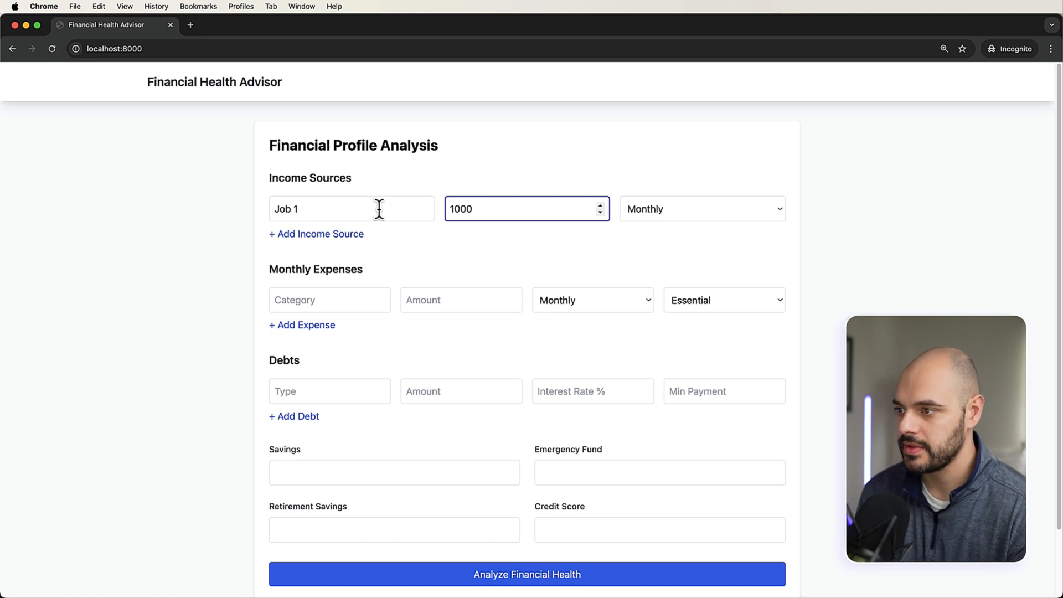
click(329, 299)
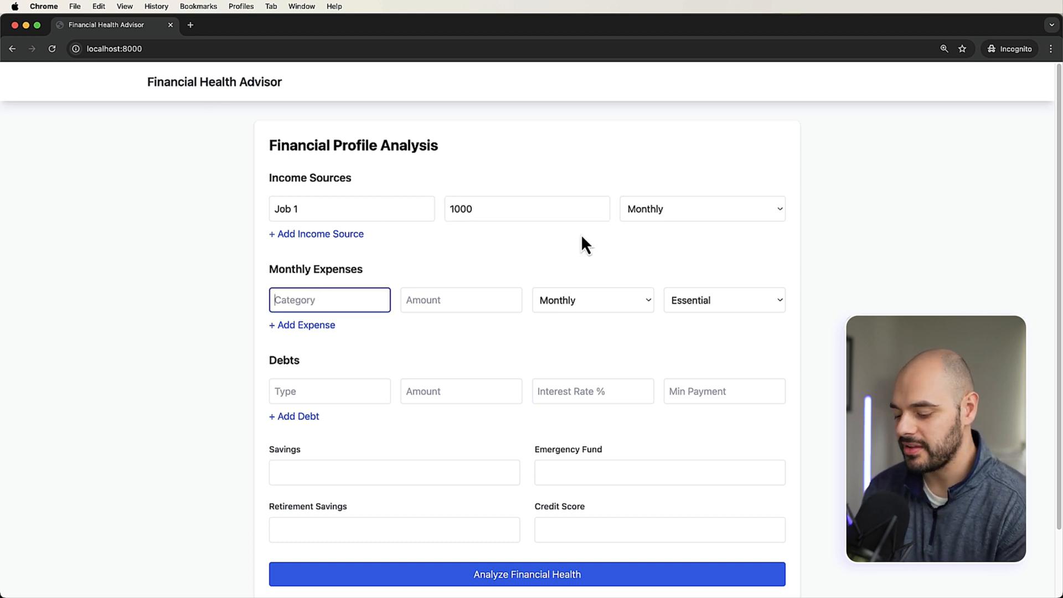
text(8)
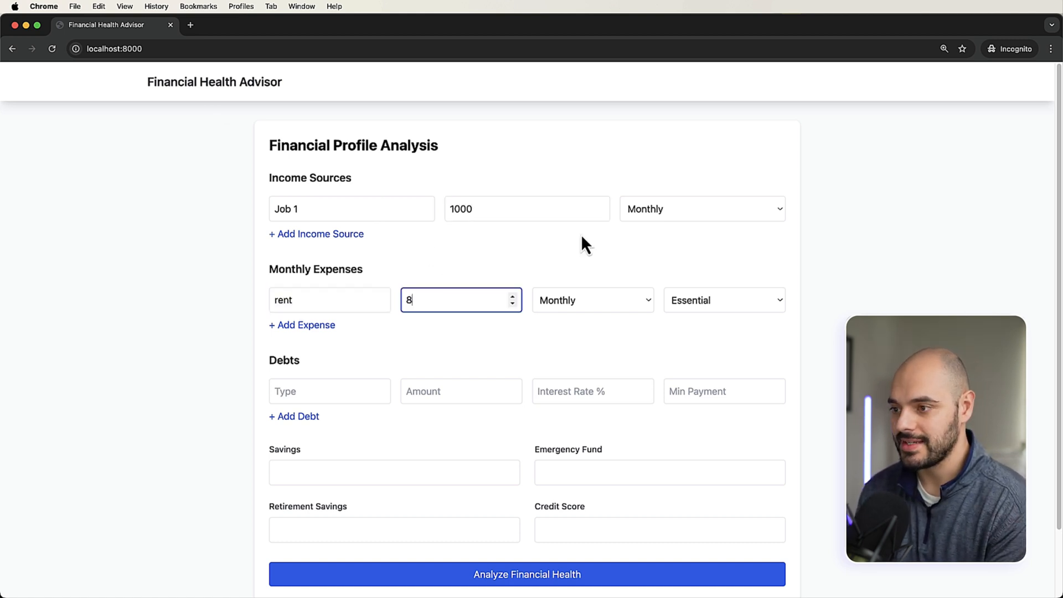
text(00)
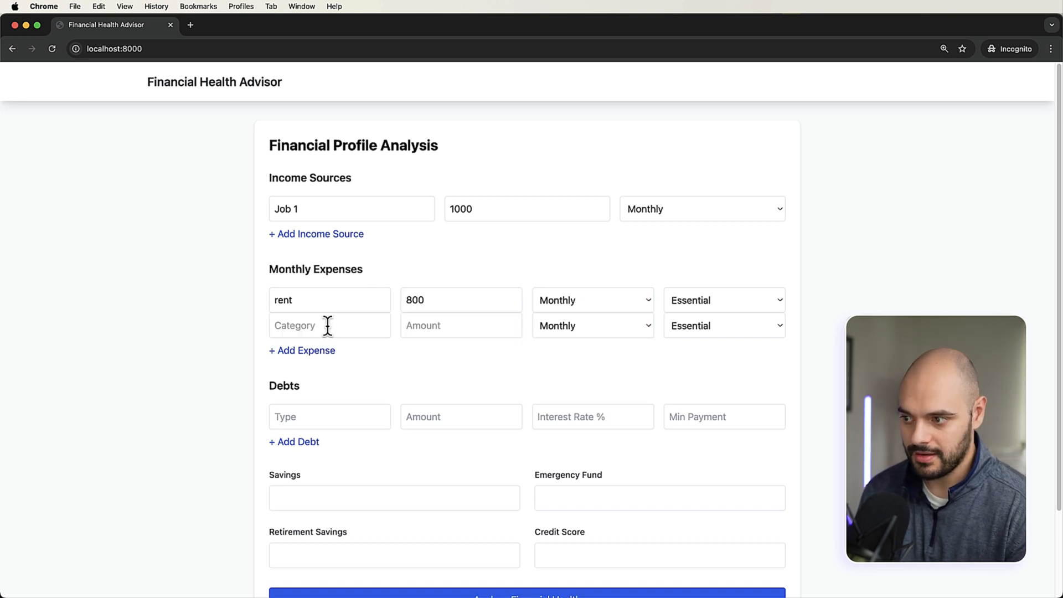
text(internet)
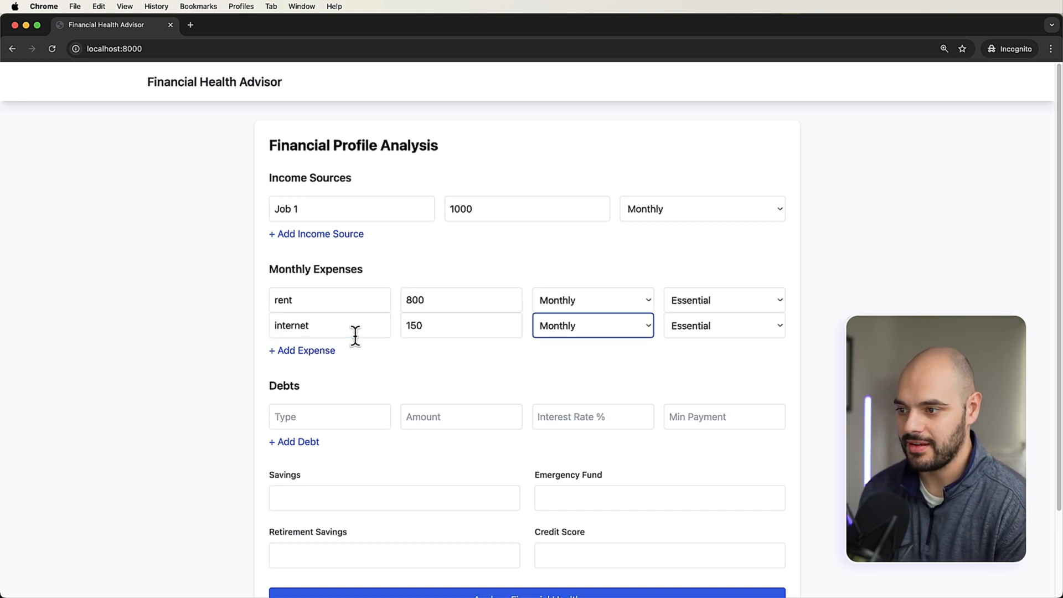
Add a credit card debt of 100, fill the remaining values, and submit for analysis
text(cred)
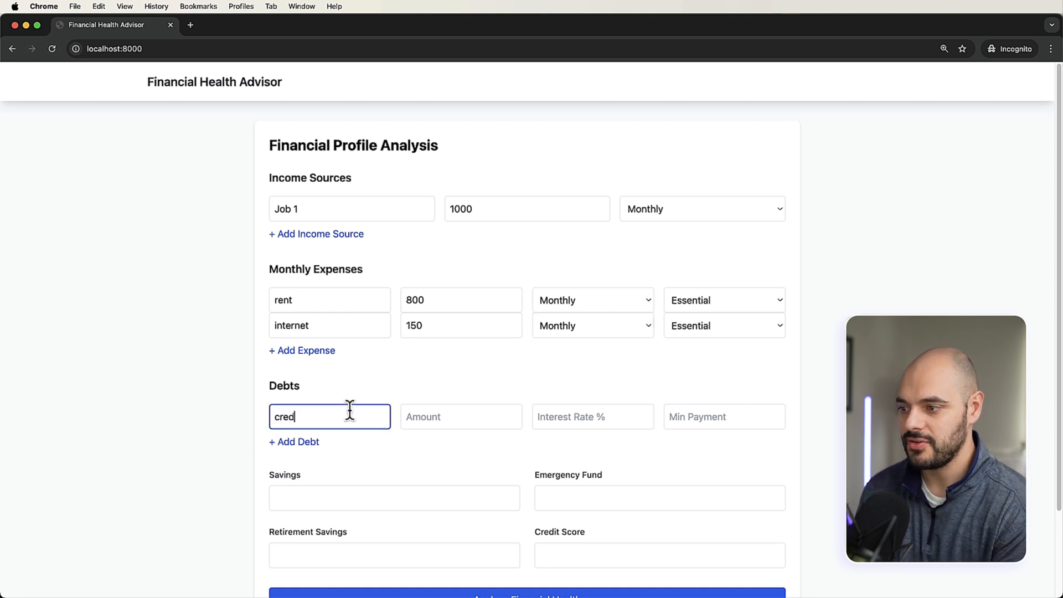
text(1000)
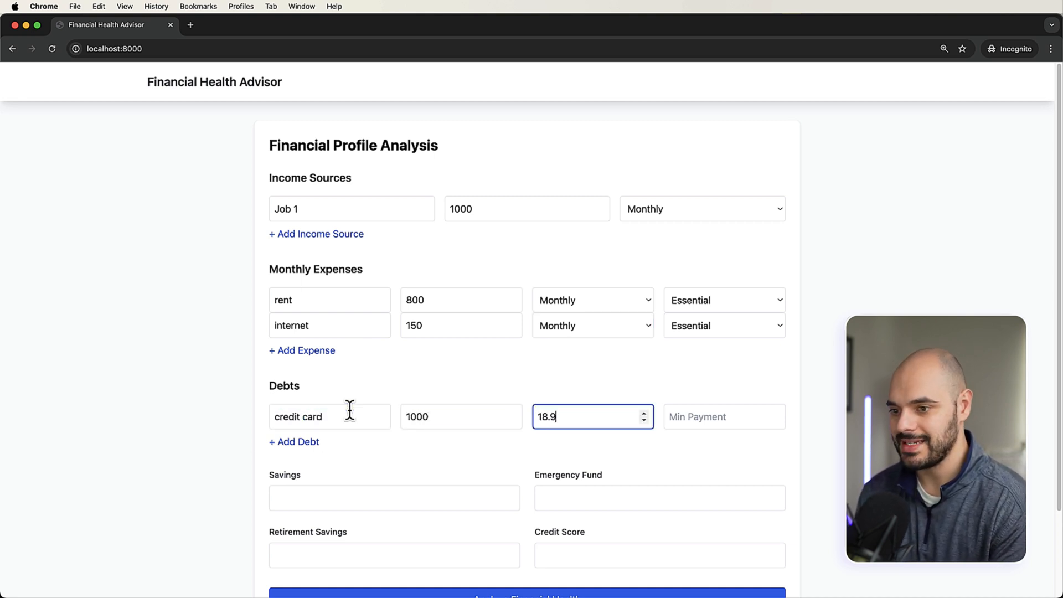
text(100)
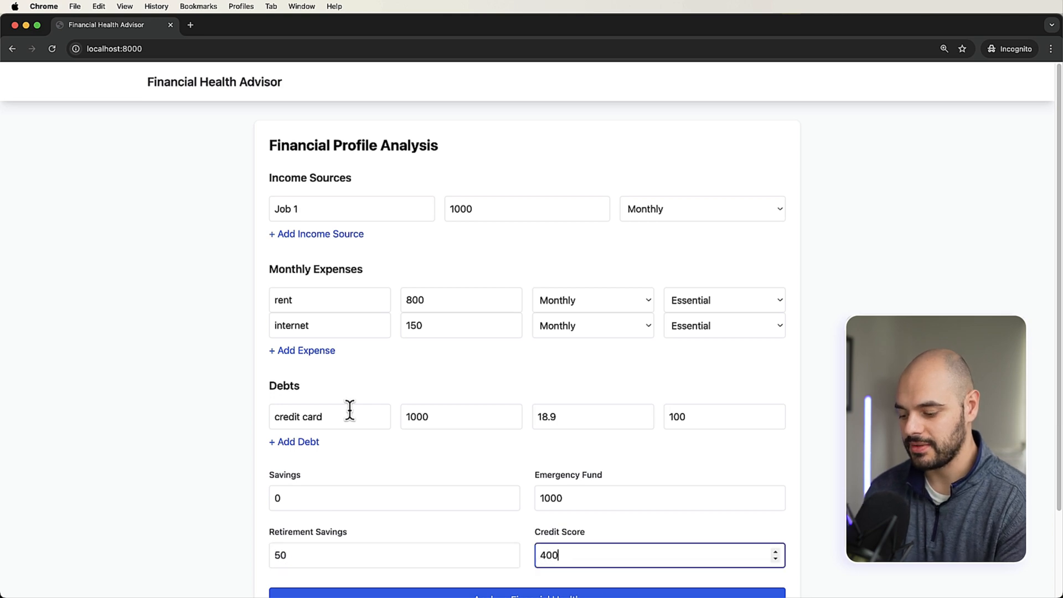
click(526, 579)
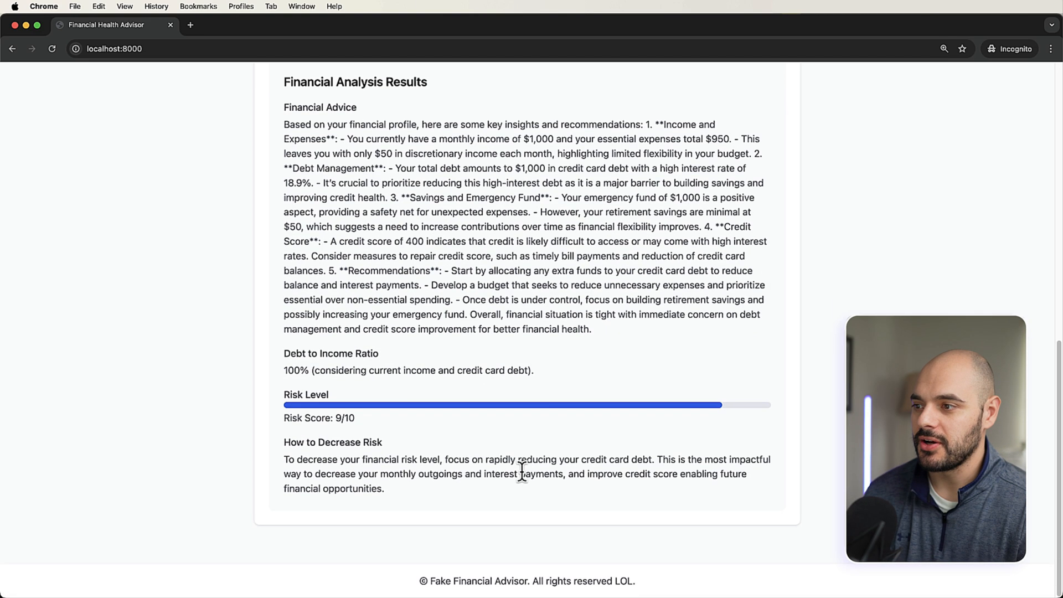
Review the results, highlighting the income and expenses advice and the Risk Score 9/10 line
scroll(up, 3)
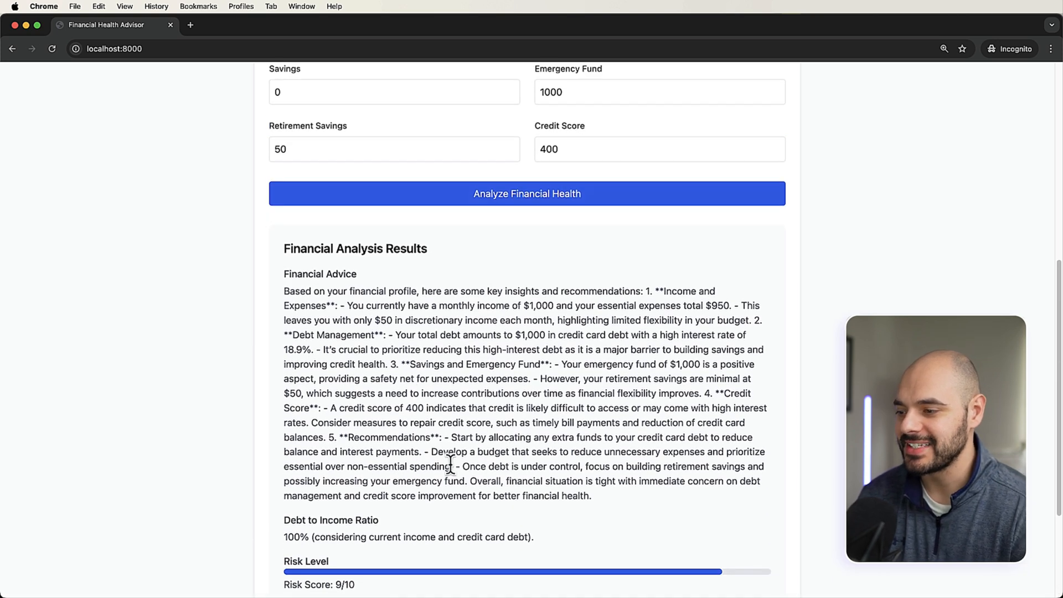
right_click(294, 290)
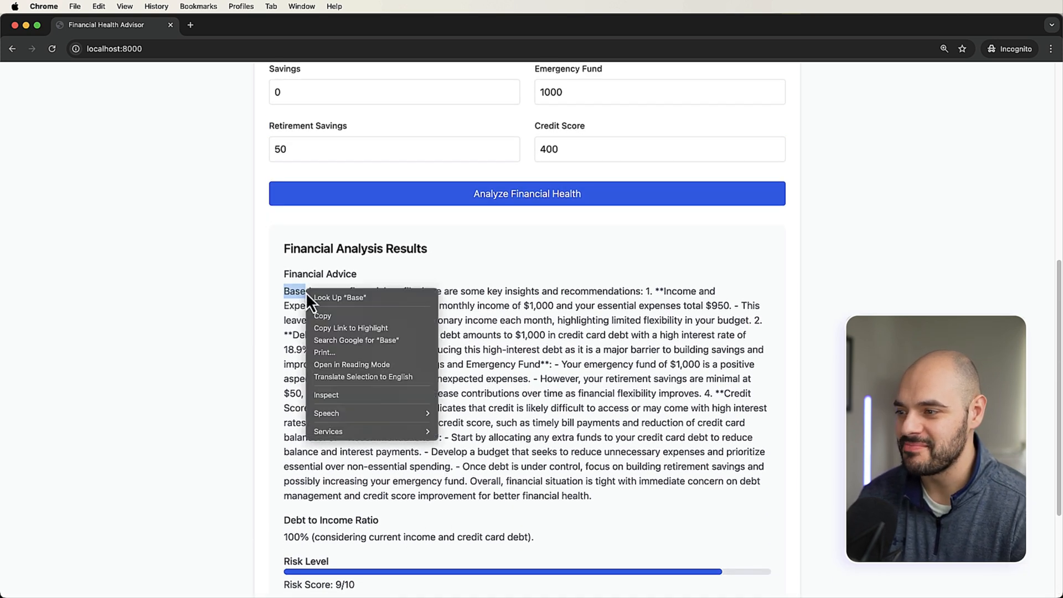
click(589, 299)
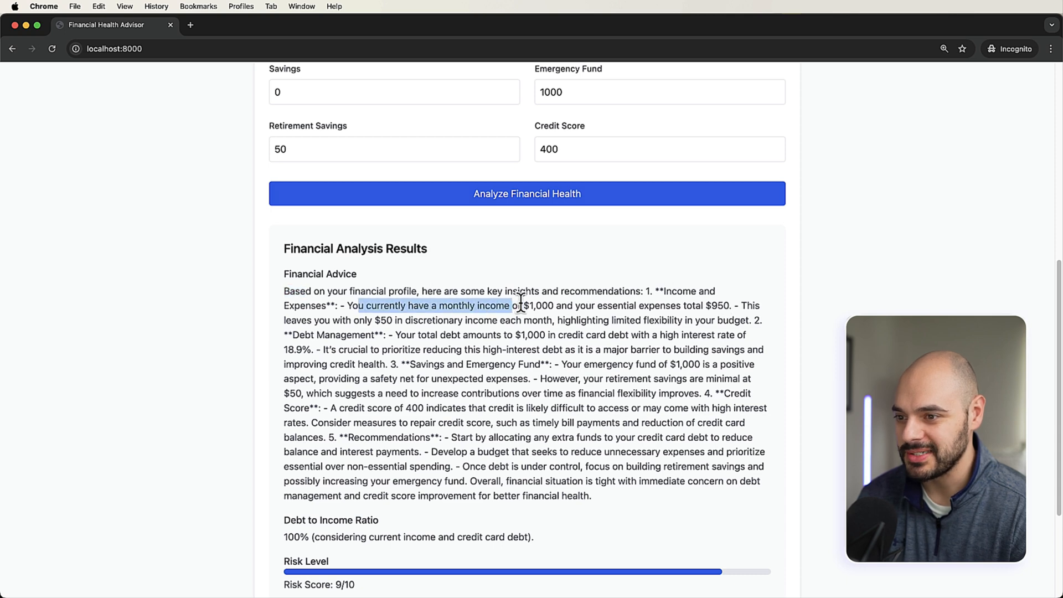
drag(520, 305, 758, 437)
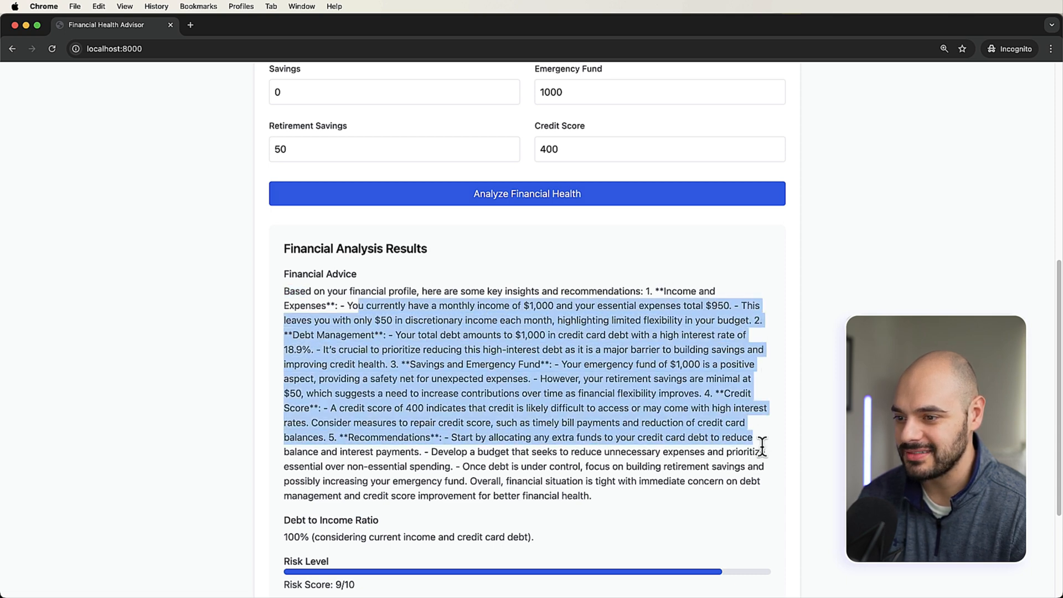
scroll(down, 3)
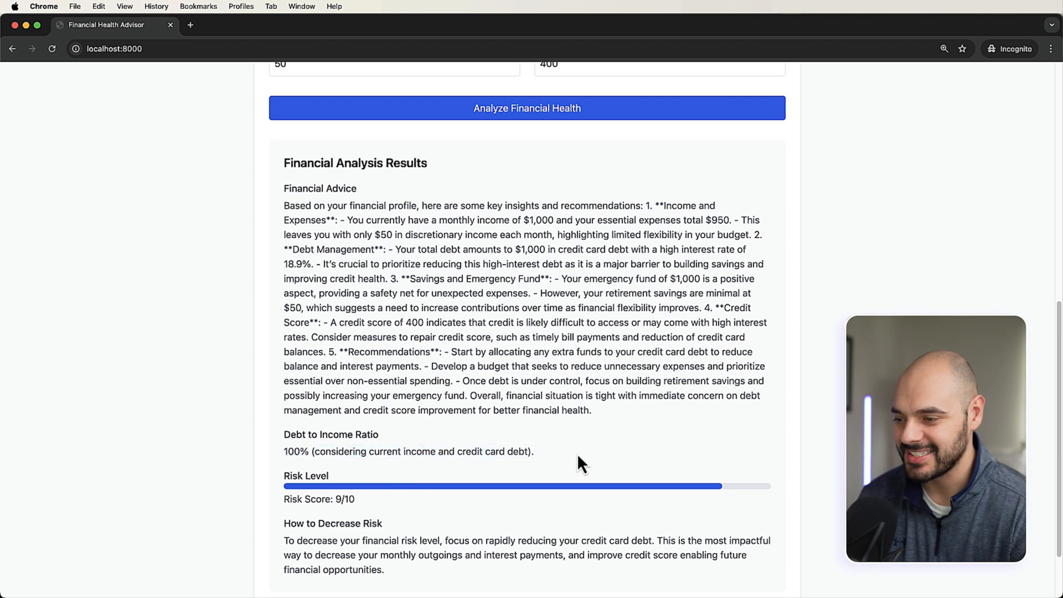
drag(284, 498, 352, 498)
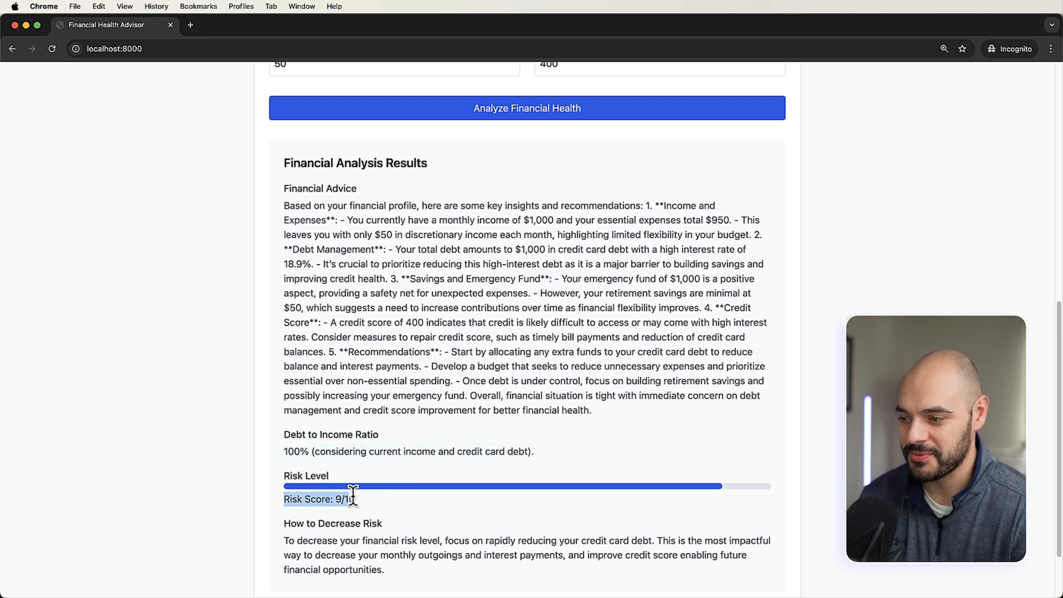